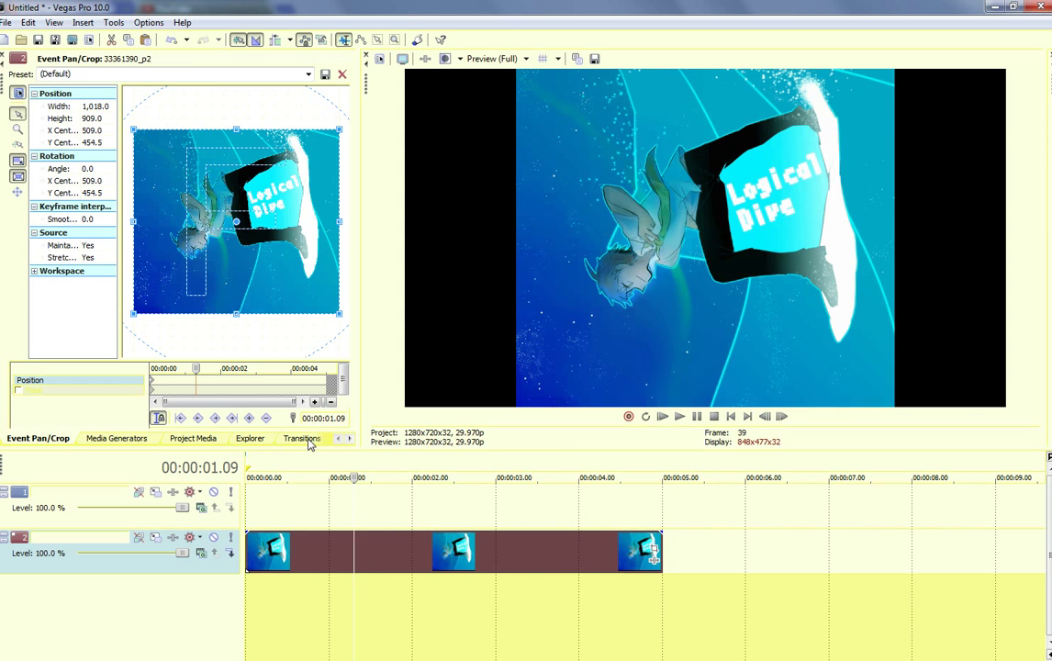
Step: Add a White Solid Color flash event above the image clip, then select the image clip
{"action": "left_click", "coordinate": [292, 438]}
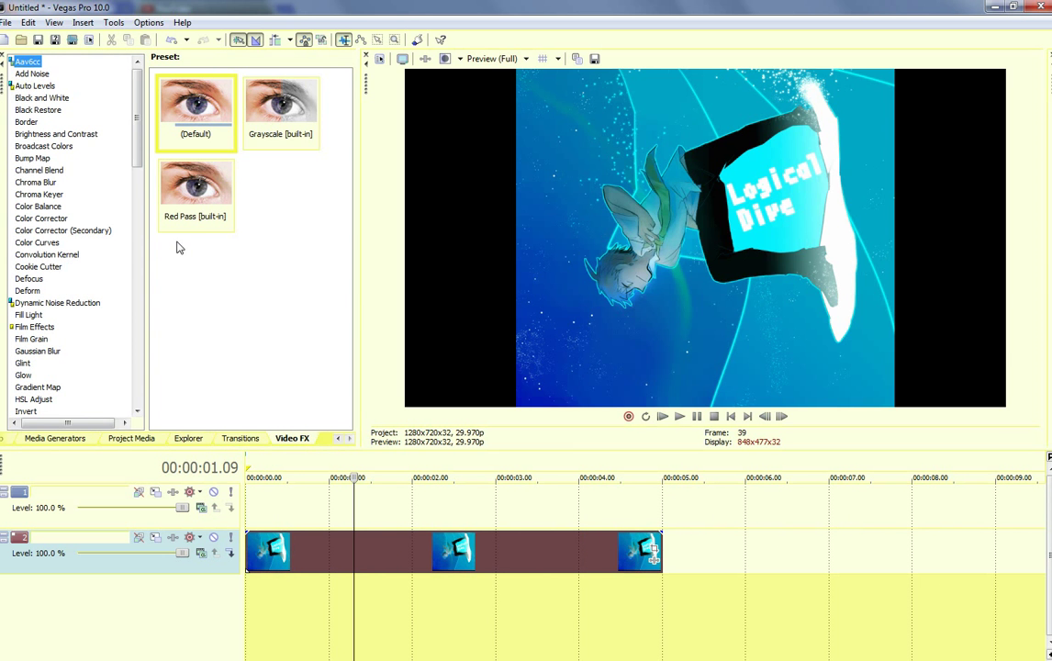
{"action": "left_click", "coordinate": [54, 438]}
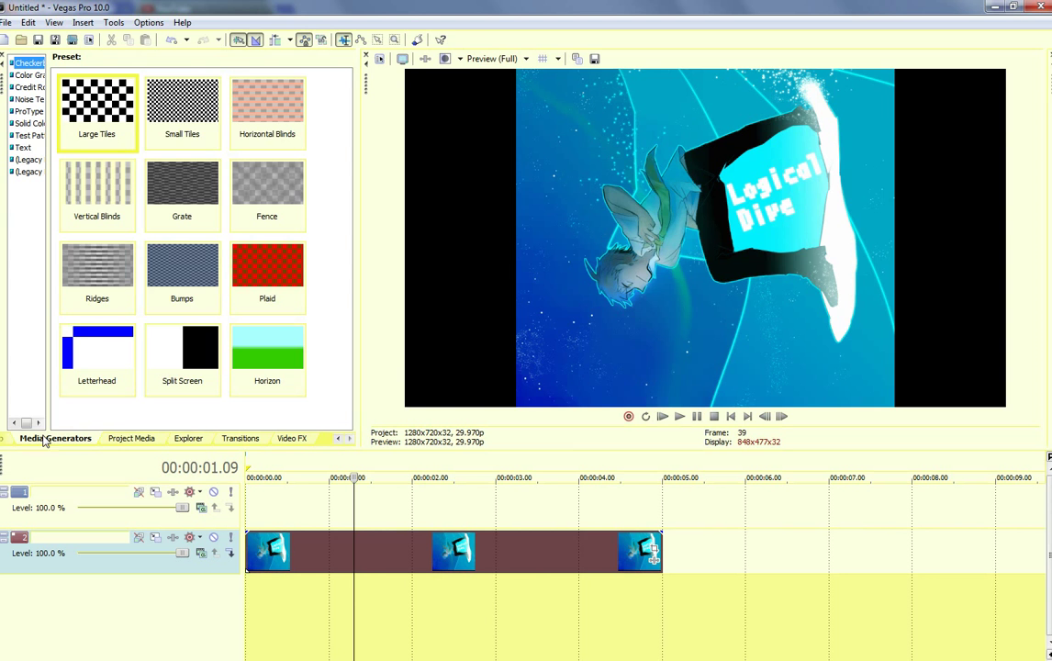
{"action": "left_click", "coordinate": [30, 123]}
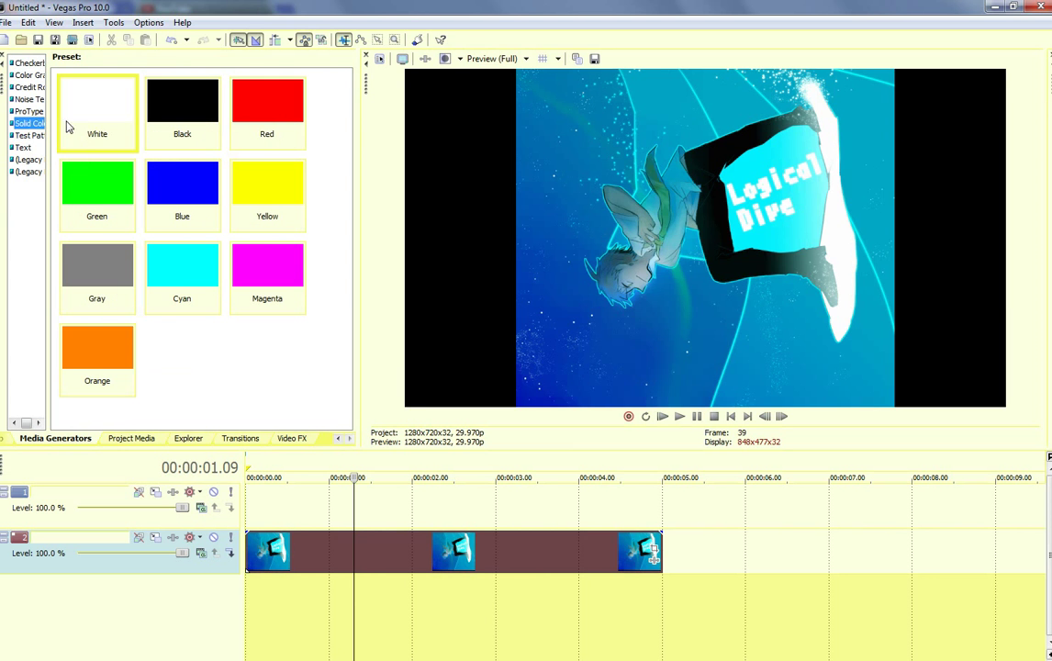
{"action": "left_click", "coordinate": [96, 104]}
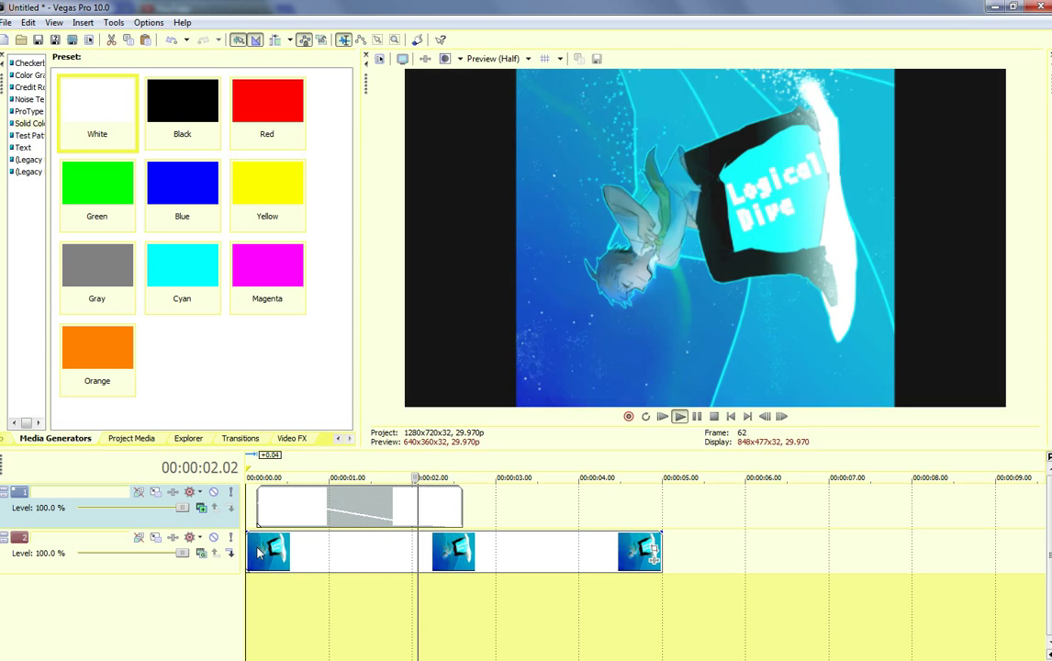
{"action": "left_click", "coordinate": [351, 477]}
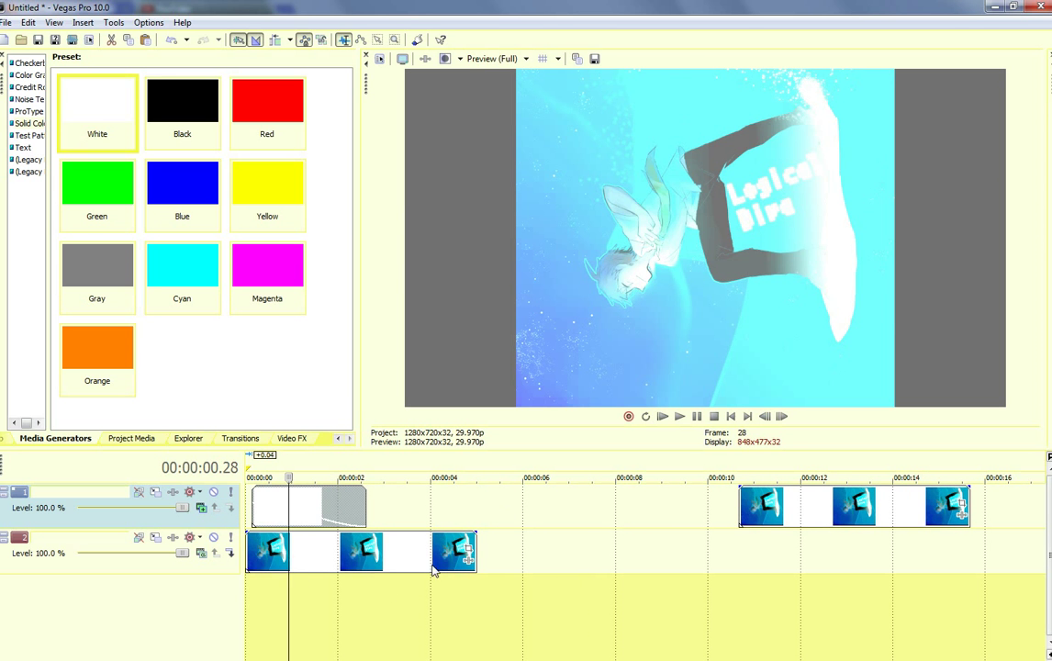
{"action": "mouse_move", "coordinate": [402, 563]}
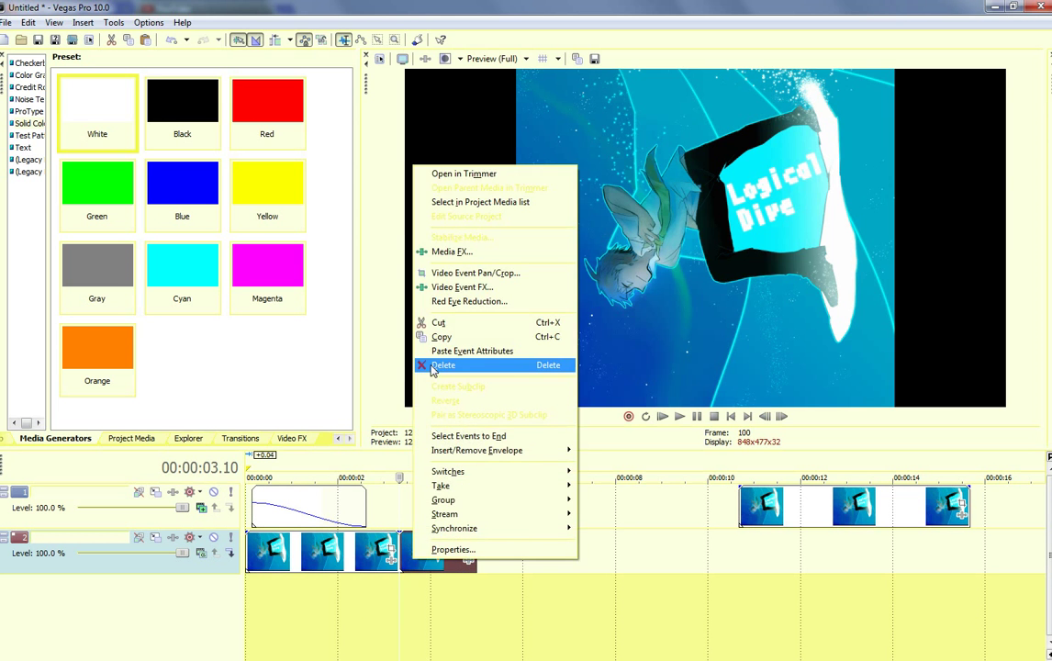
Step: Delete the extra image event and pick PluginPac Shatter3D from the Video FX list
{"action": "left_click", "coordinate": [443, 366]}
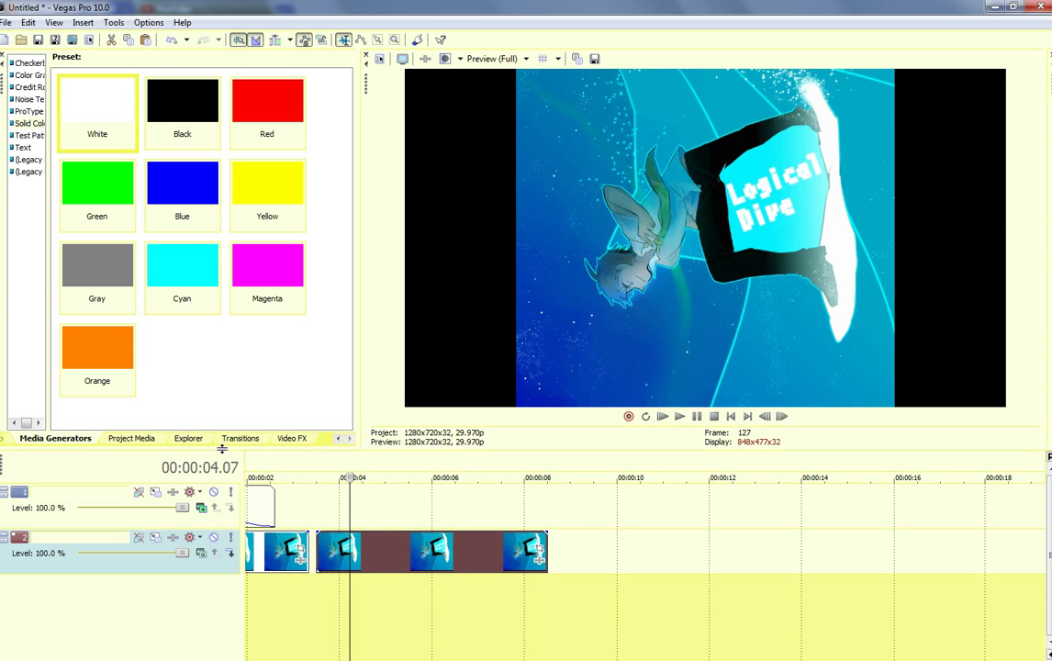
{"action": "left_click", "coordinate": [291, 439]}
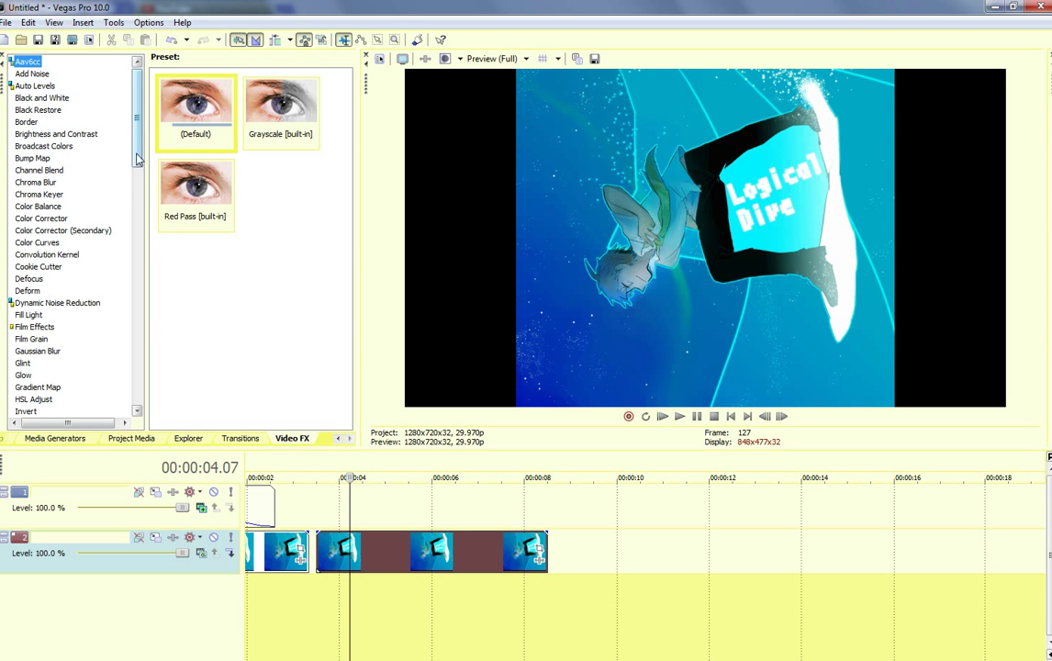
{"action": "scroll", "scroll_direction": "down", "scroll_amount": 3}
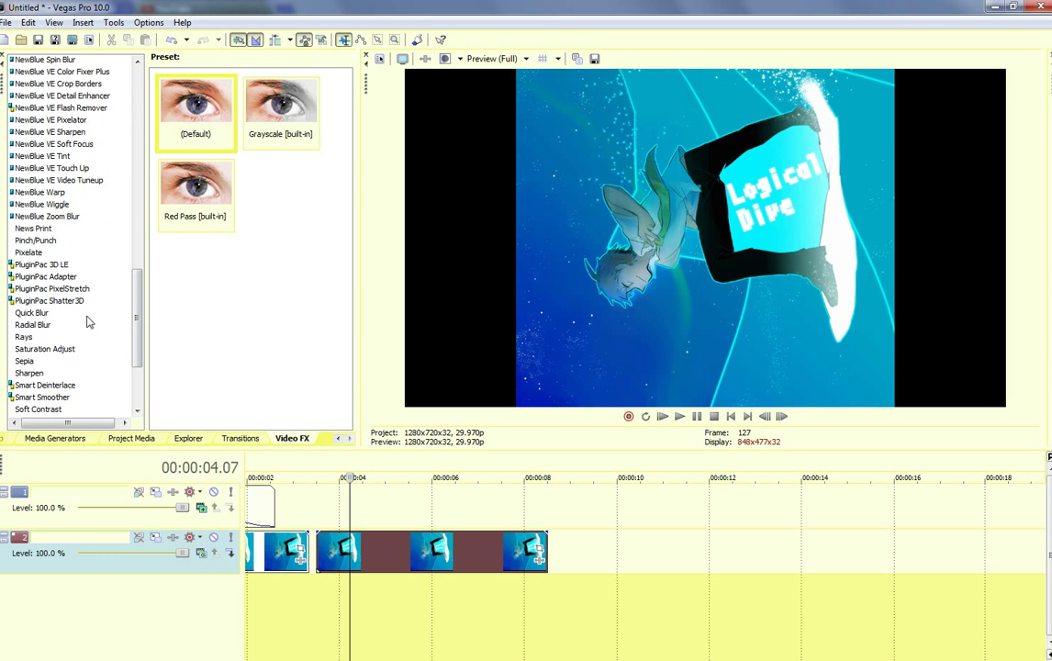
{"action": "left_click", "coordinate": [48, 301]}
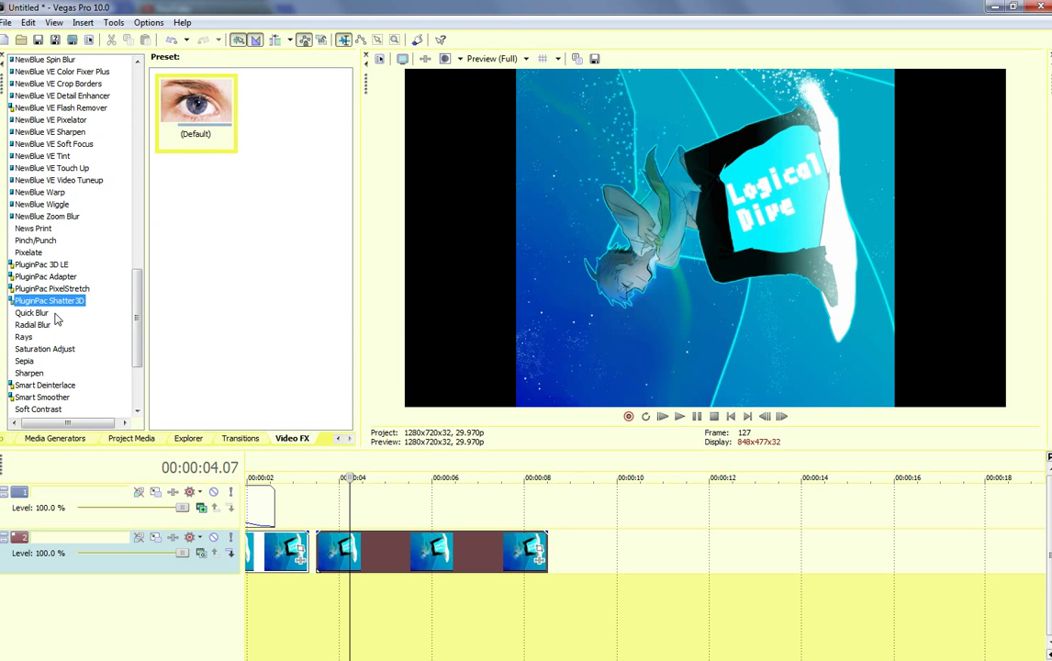
{"action": "mouse_move", "coordinate": [61, 344]}
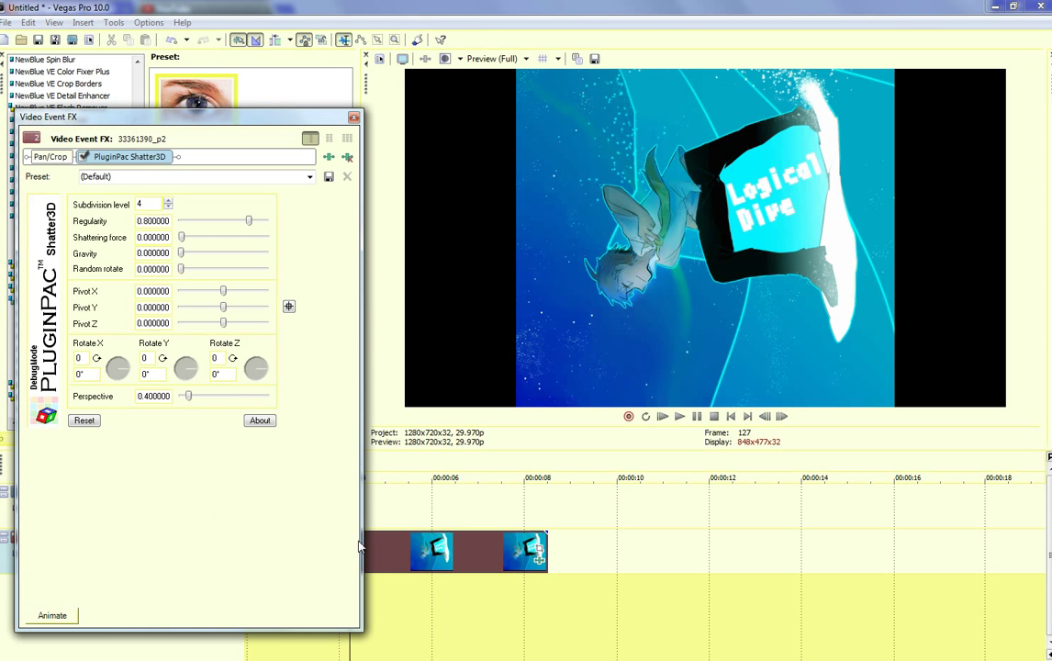
Step: Keyframe a rising Shatter3D shattering force so the image breaks apart
{"action": "left_click", "coordinate": [53, 615]}
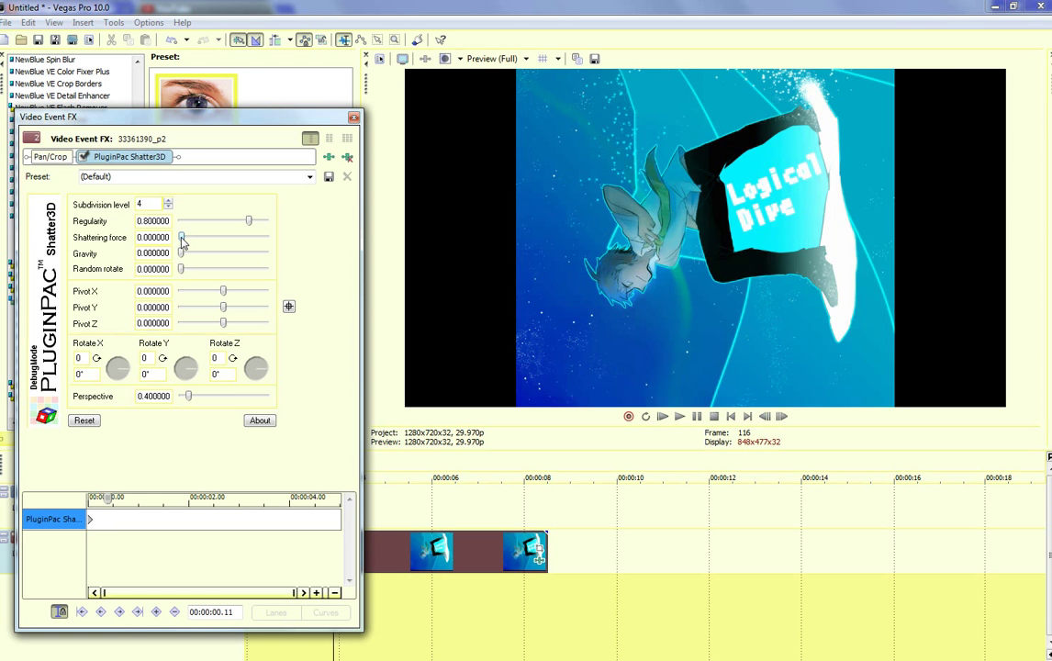
{"action": "left_click_drag", "start_coordinate": [182, 237], "coordinate": [191, 237]}
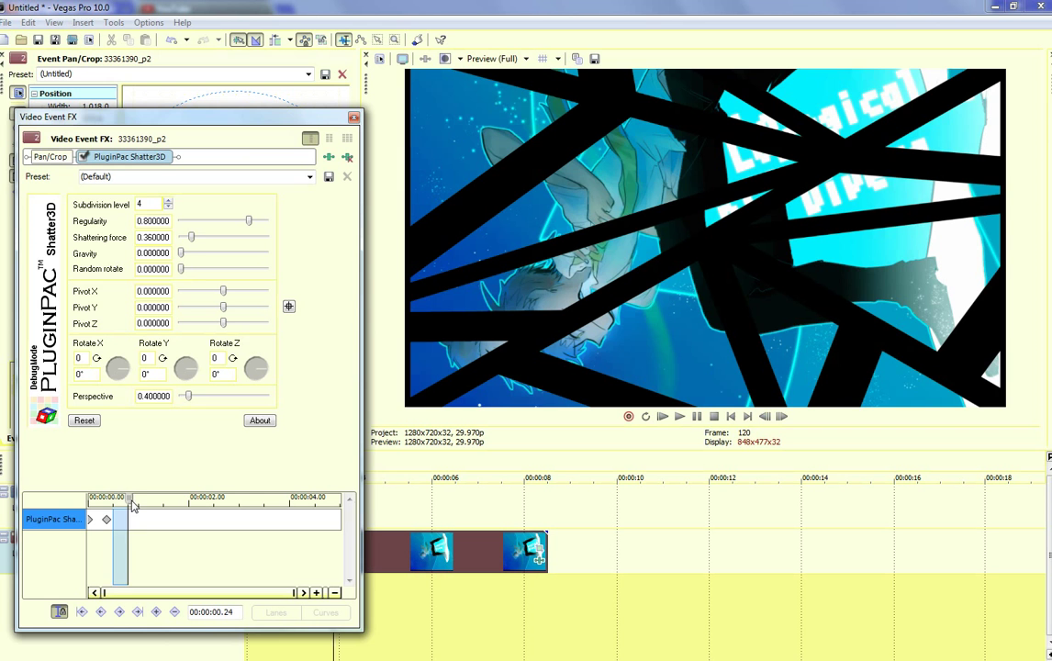
{"action": "left_click_drag", "start_coordinate": [190, 237], "coordinate": [192, 237]}
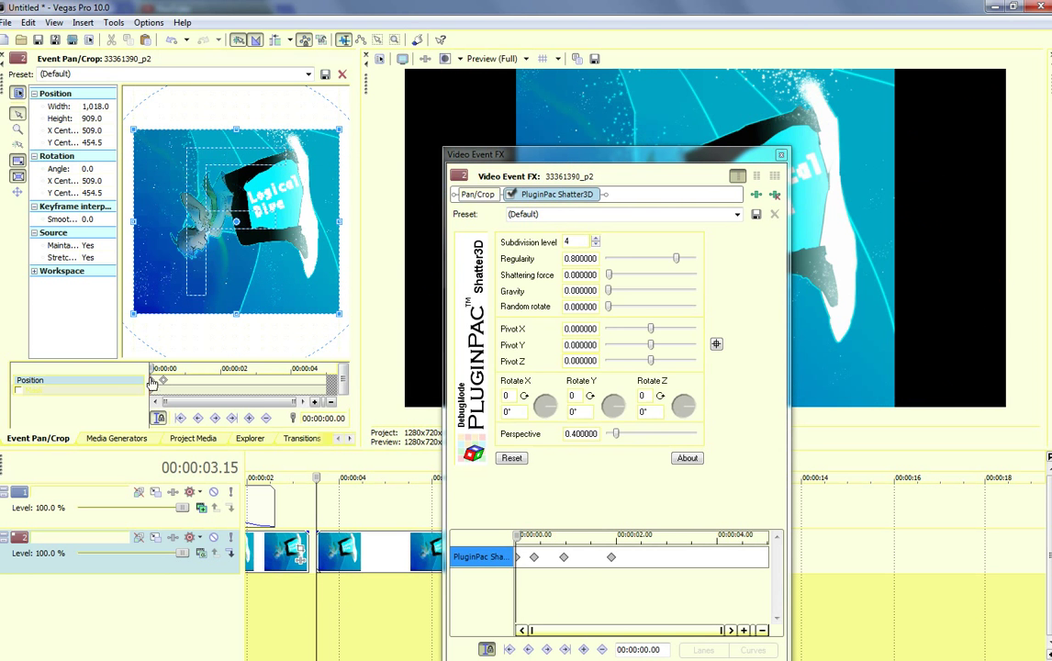
Step: Delete the Pan/Crop keyframe and move a shatter keyframe earlier on the FX timeline
{"action": "right_click", "coordinate": [163, 381]}
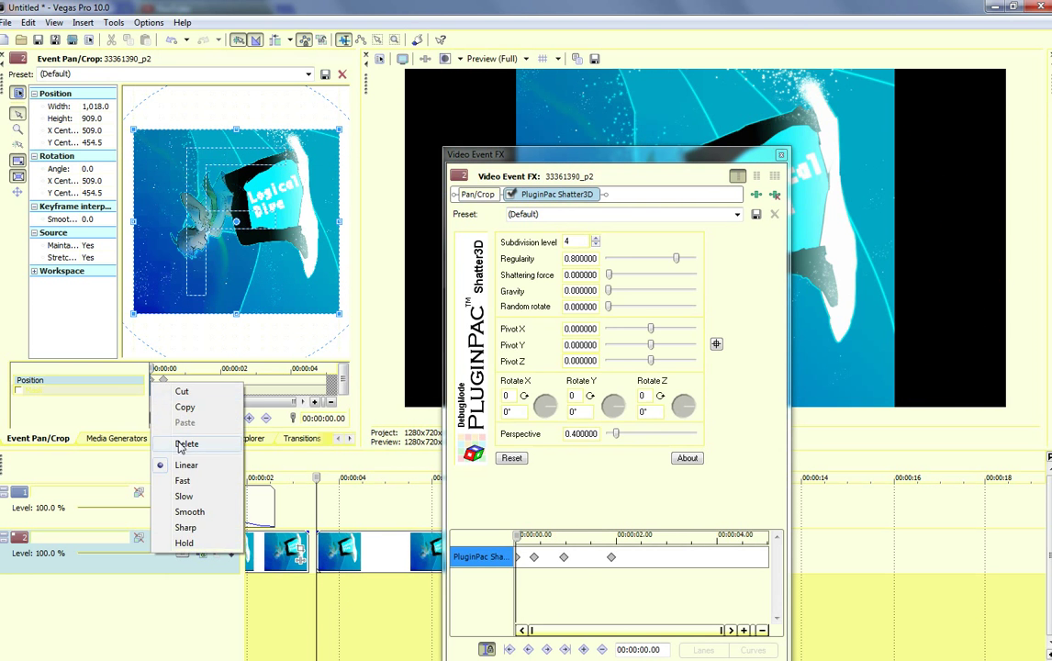
{"action": "left_click", "coordinate": [186, 444]}
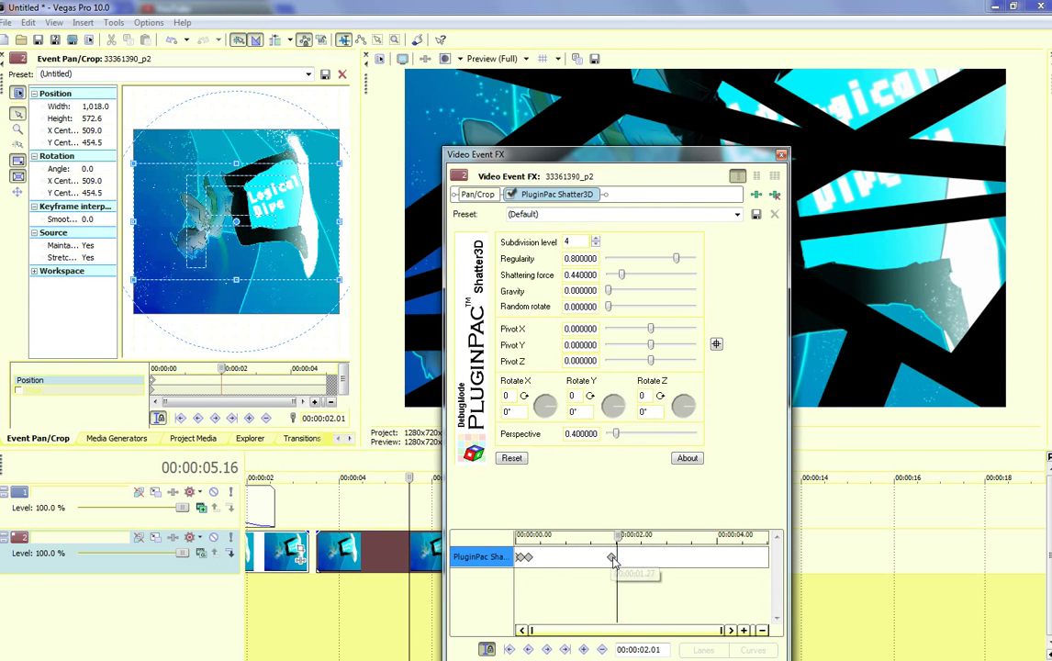
{"action": "left_click_drag", "start_coordinate": [615, 558], "coordinate": [536, 558]}
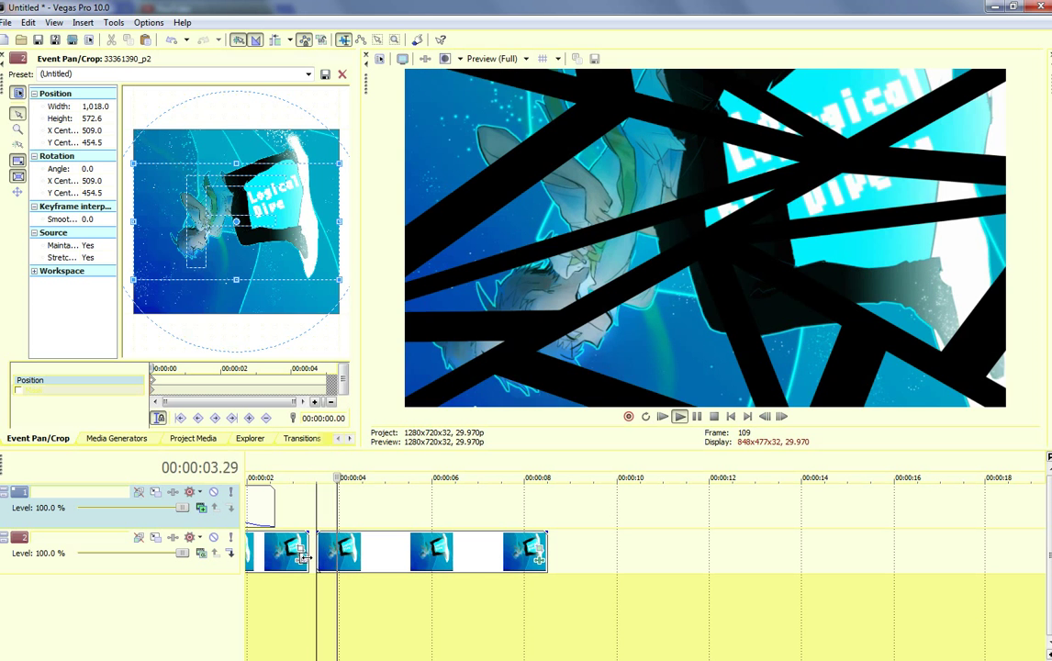
Step: Set the preview quality to Preview > Quarter
{"action": "left_click", "coordinate": [316, 477]}
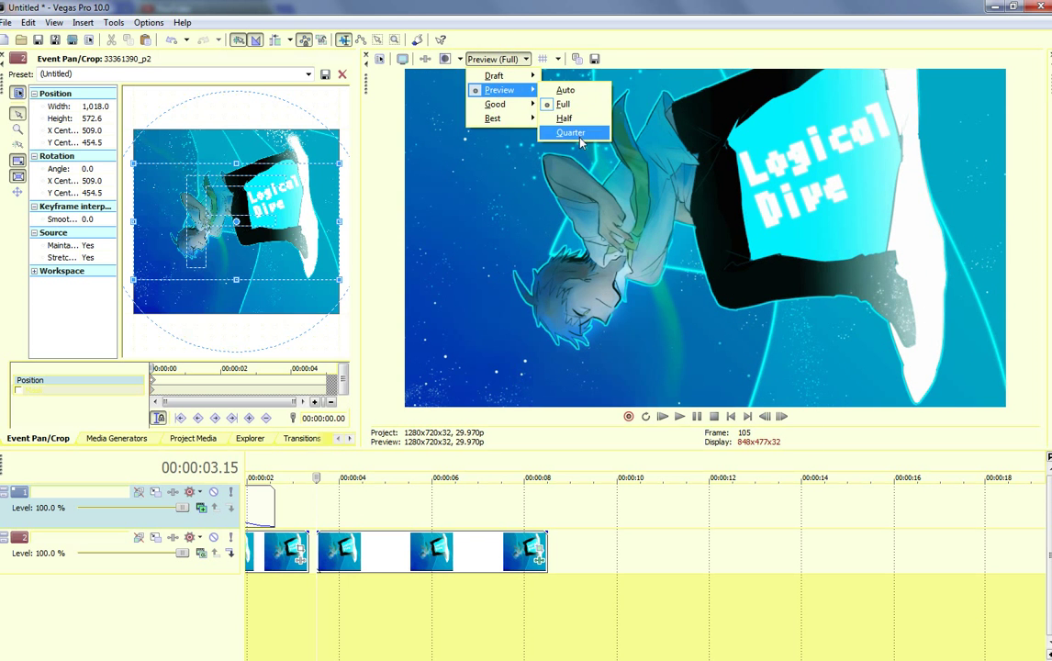
{"action": "left_click", "coordinate": [571, 132]}
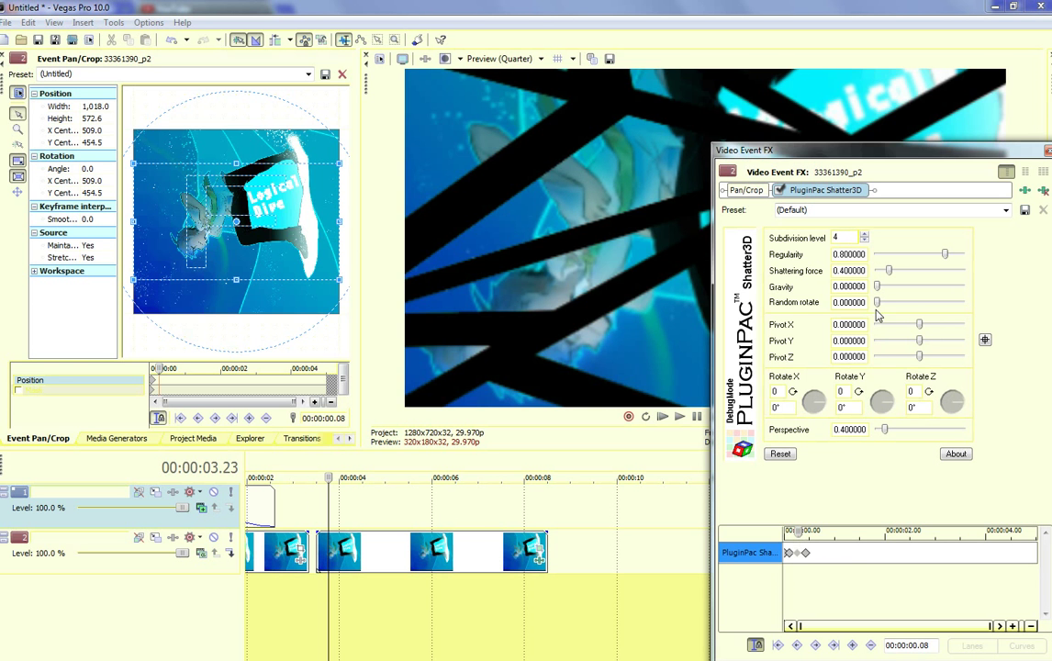
Step: Adjust the Shatter3D random rotation, settling at about 0.52
{"action": "left_click_drag", "start_coordinate": [875, 302], "coordinate": [896, 303]}
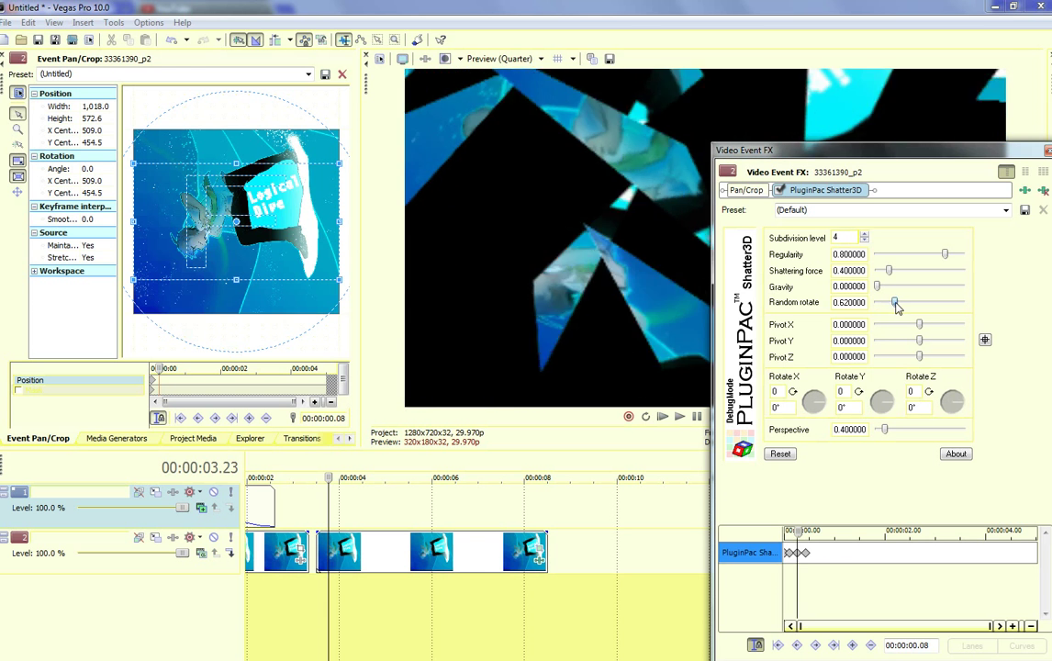
{"action": "left_click_drag", "start_coordinate": [896, 302], "coordinate": [955, 302]}
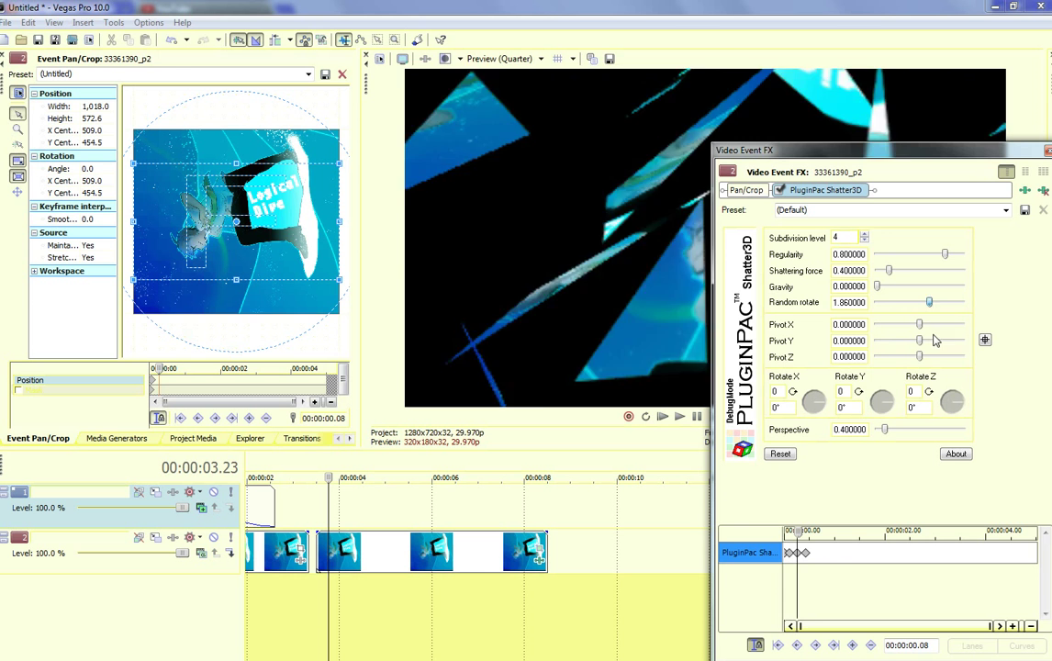
{"action": "left_click_drag", "start_coordinate": [929, 302], "coordinate": [938, 302]}
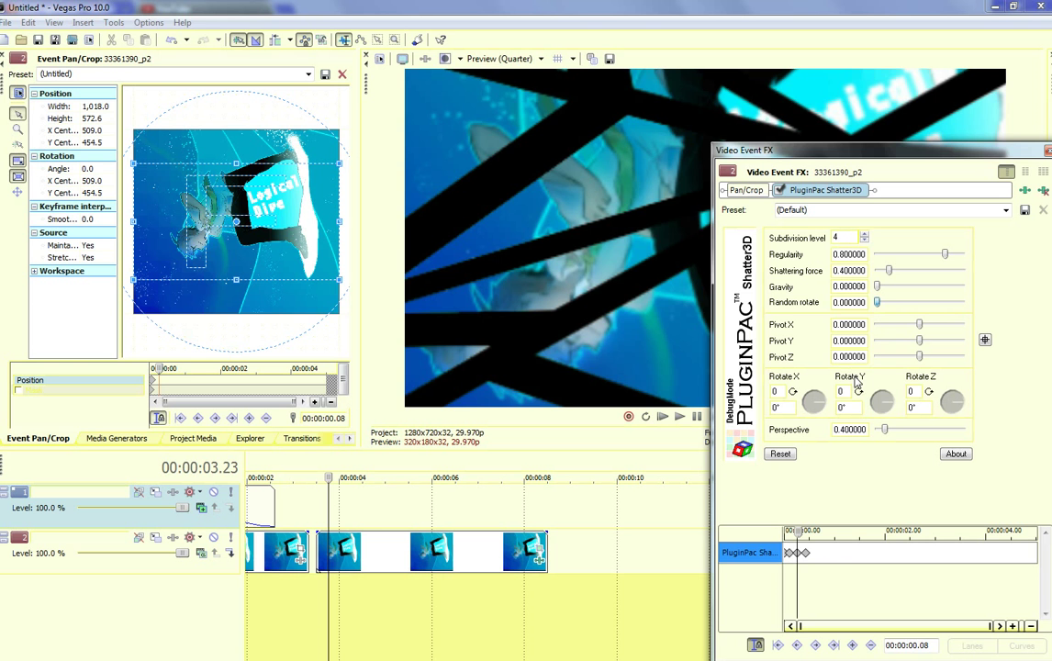
{"action": "left_click_drag", "start_coordinate": [877, 302], "coordinate": [961, 302]}
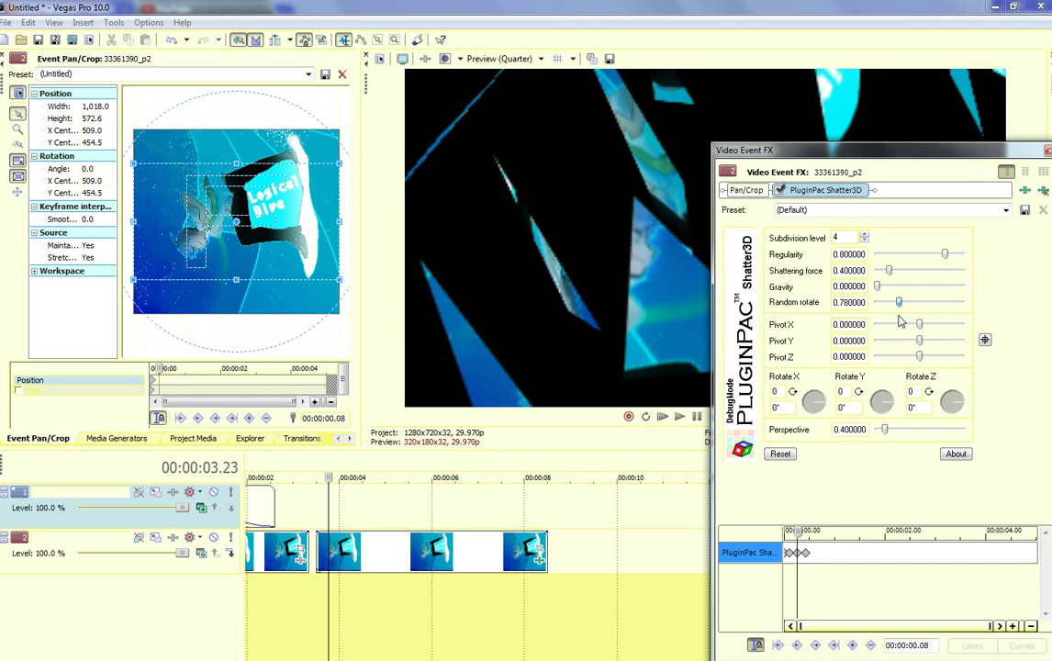
{"action": "left_click_drag", "start_coordinate": [898, 303], "coordinate": [892, 302]}
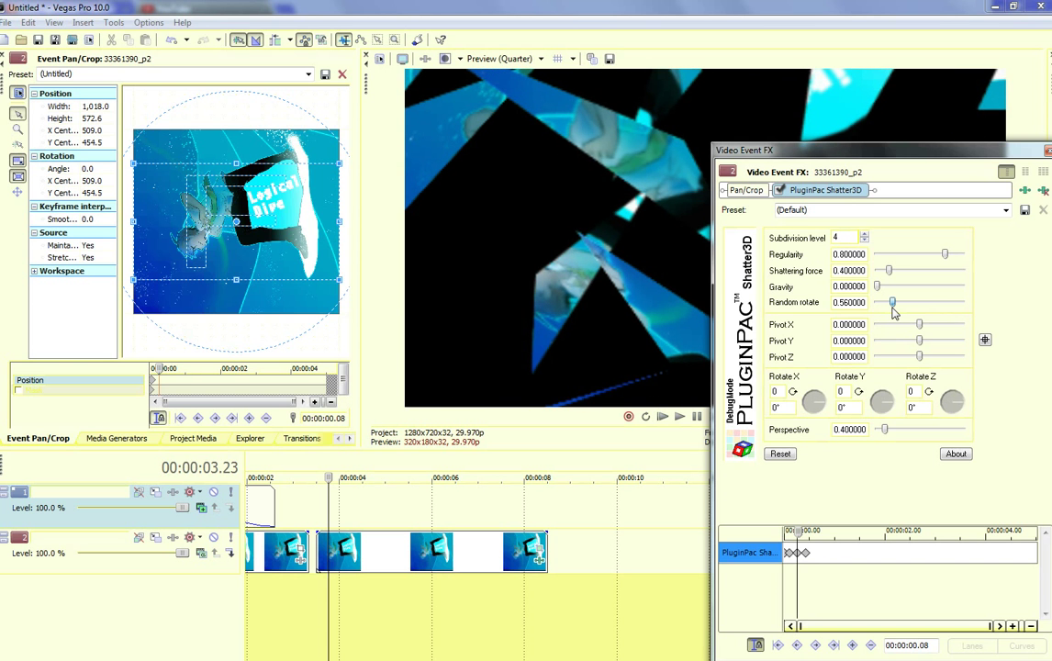
{"action": "left_click_drag", "start_coordinate": [895, 302], "coordinate": [890, 303]}
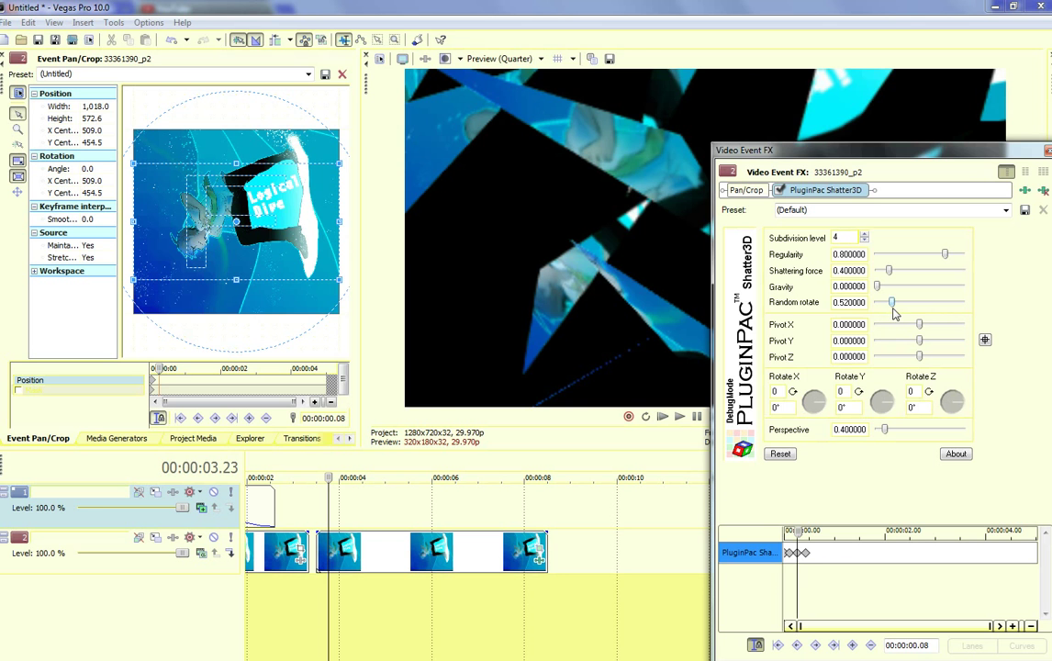
{"action": "mouse_move", "coordinate": [959, 340]}
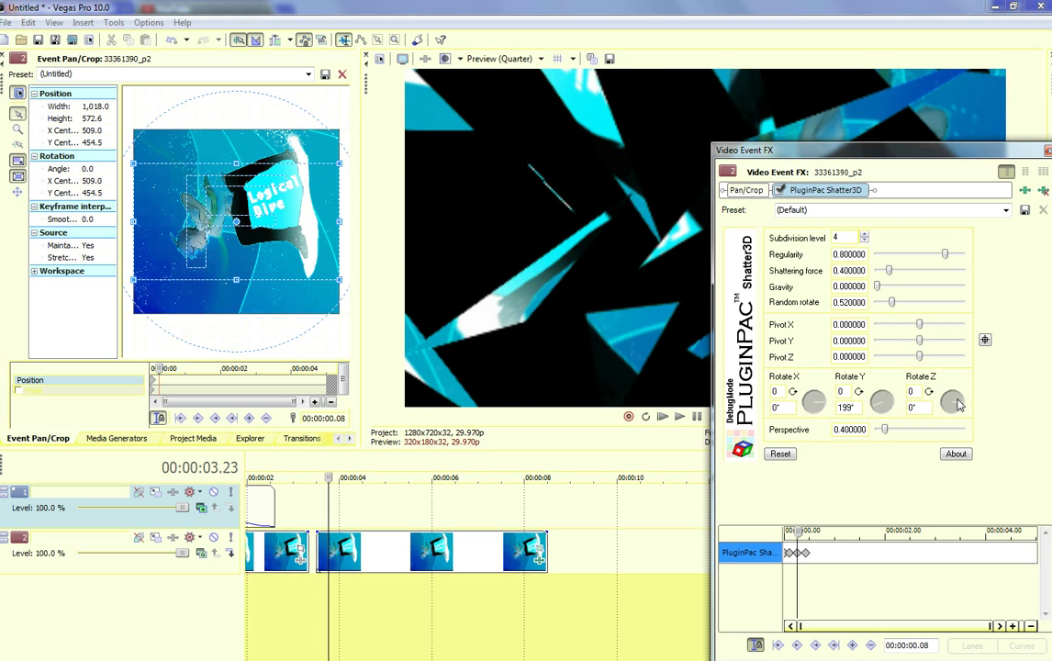
Step: Set Rotate Z to 141°, lower random rotation and regularity to 0.08, and close the FX window
{"action": "left_click_drag", "start_coordinate": [952, 395], "coordinate": [952, 408]}
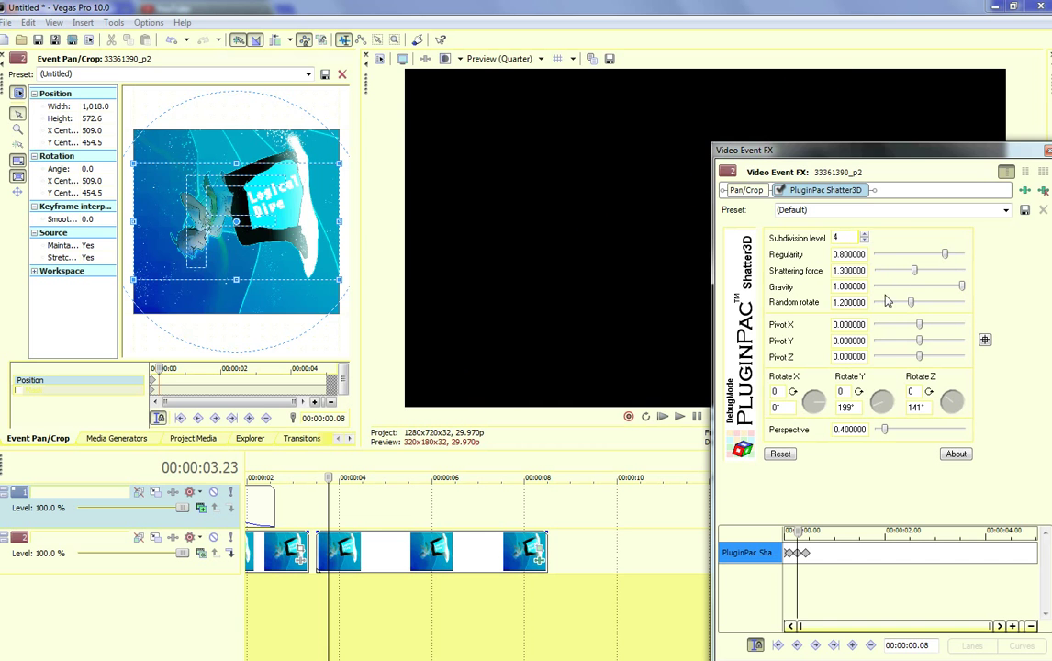
{"action": "left_click_drag", "start_coordinate": [946, 254], "coordinate": [876, 254]}
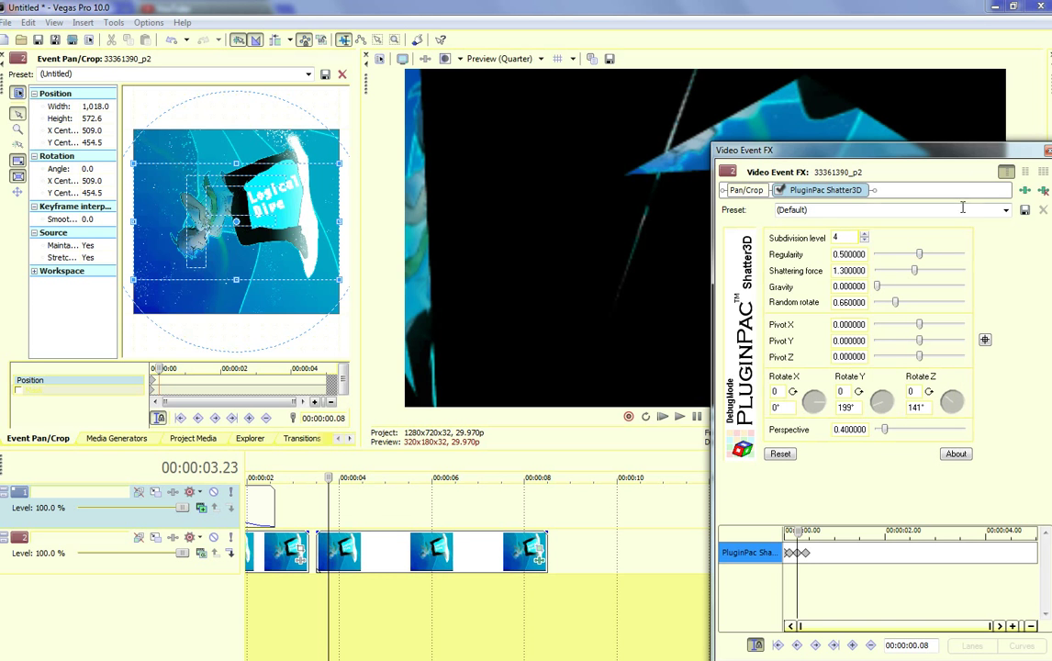
{"action": "left_click", "coordinate": [1044, 190]}
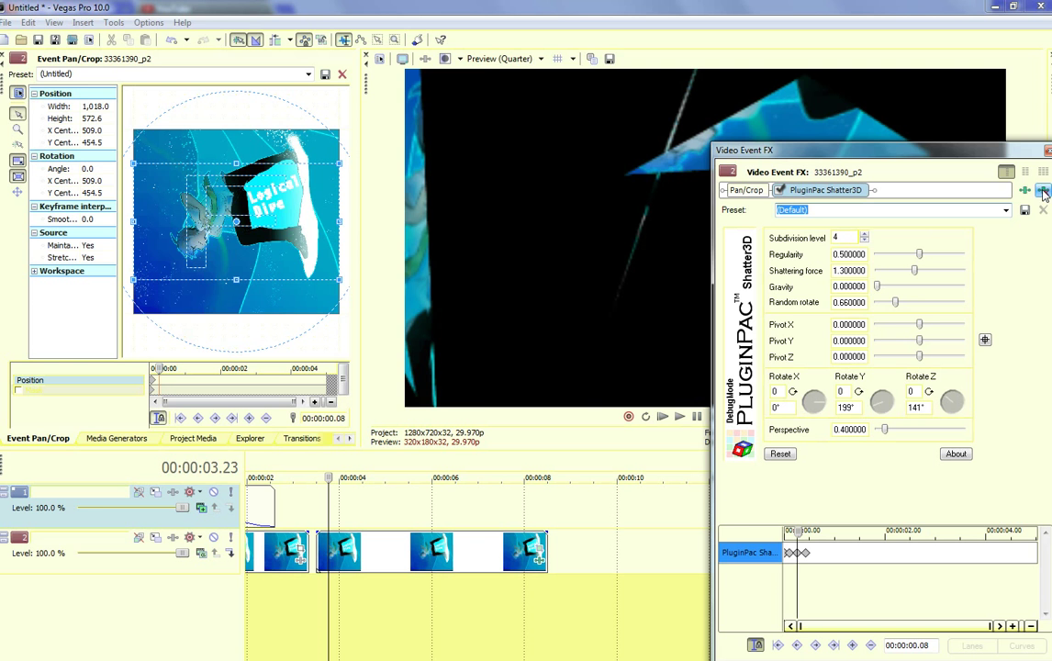
{"action": "left_click_drag", "start_coordinate": [920, 254], "coordinate": [902, 255]}
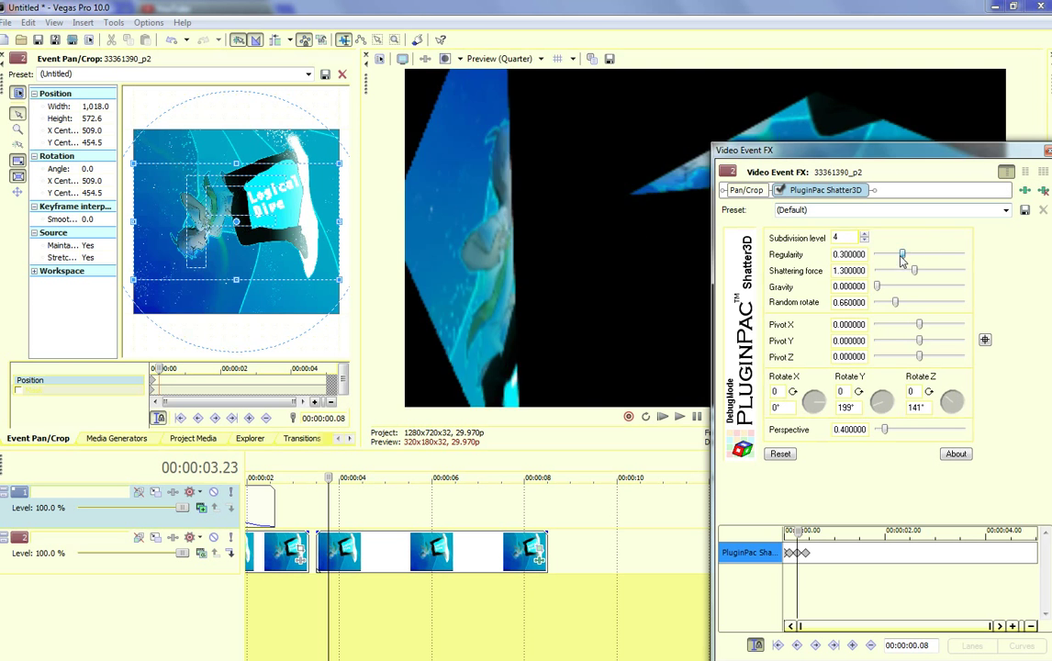
{"action": "right_click", "coordinate": [799, 552]}
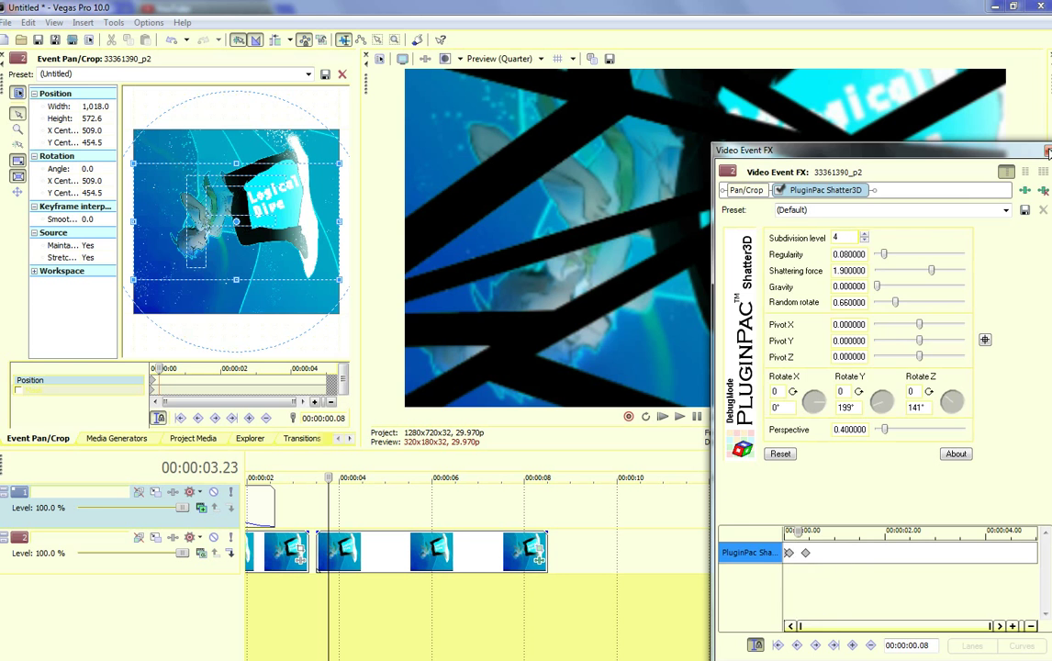
{"action": "left_click", "coordinate": [1046, 149]}
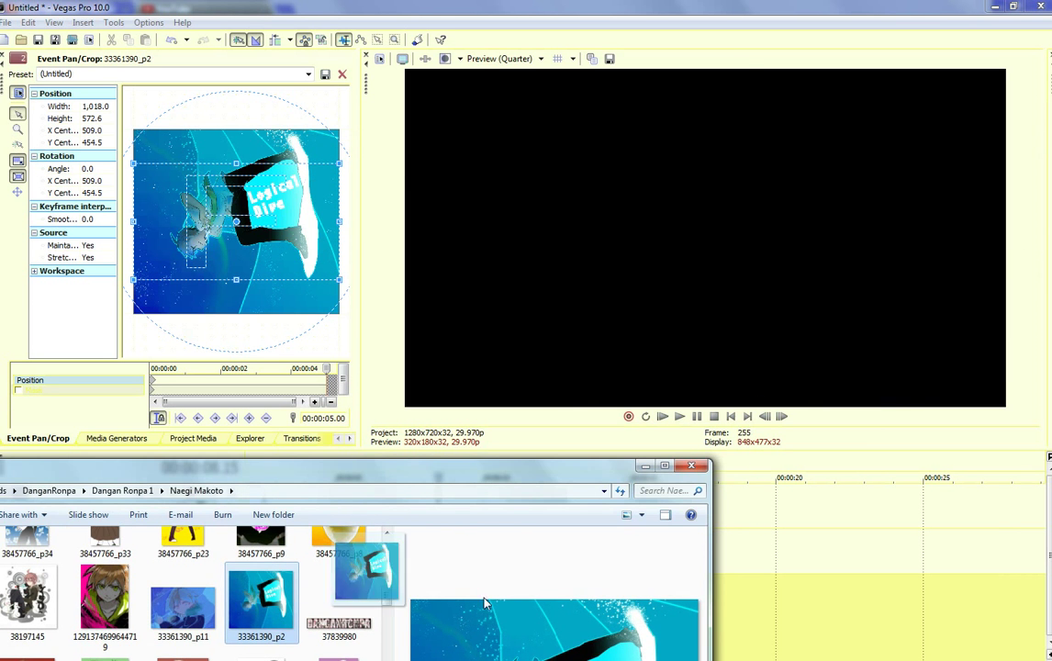
Step: Add the 33361390_p2 image to the timeline and match its Pan/Crop to the output aspect
{"action": "left_click", "coordinate": [644, 467]}
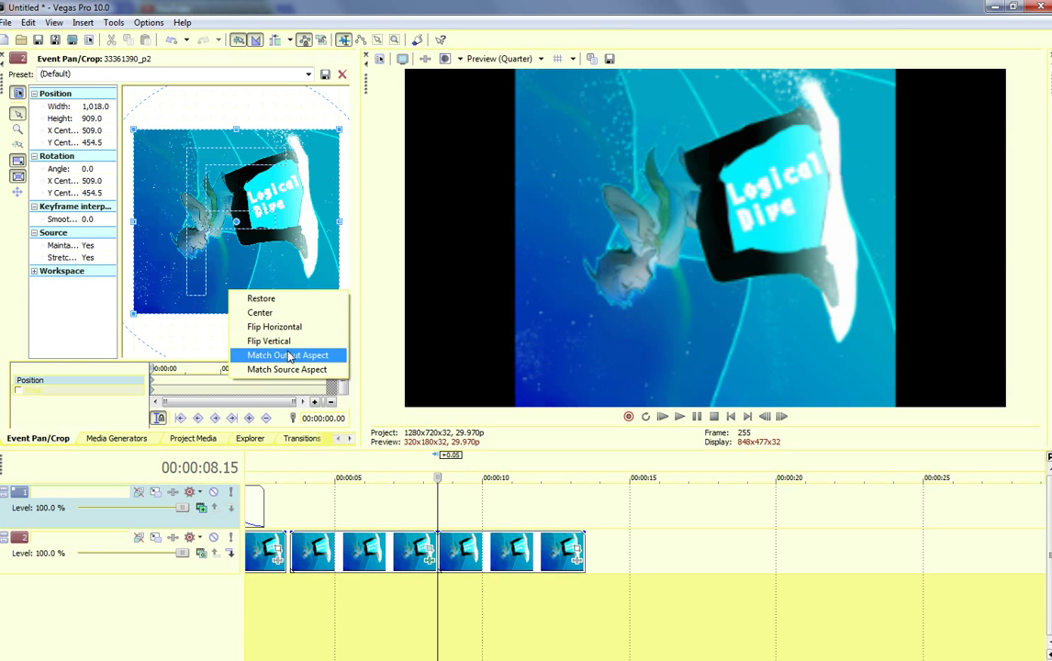
{"action": "left_click", "coordinate": [287, 355]}
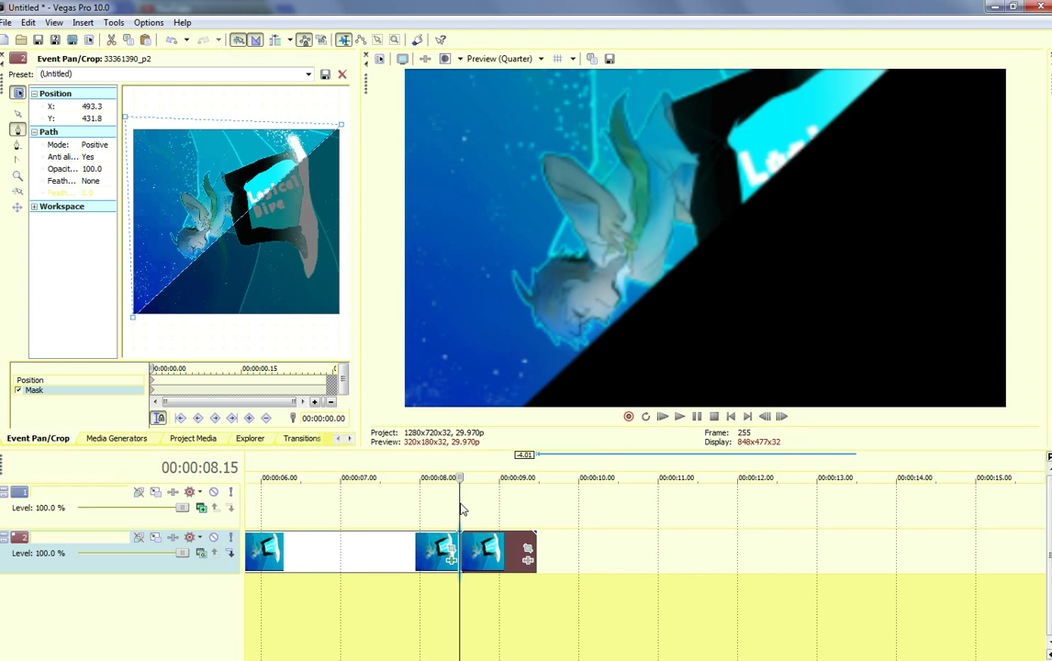
Step: Set the copied clip's mask to Negative and keyframe the two diagonal halves sliding apart
{"action": "left_click", "coordinate": [491, 478]}
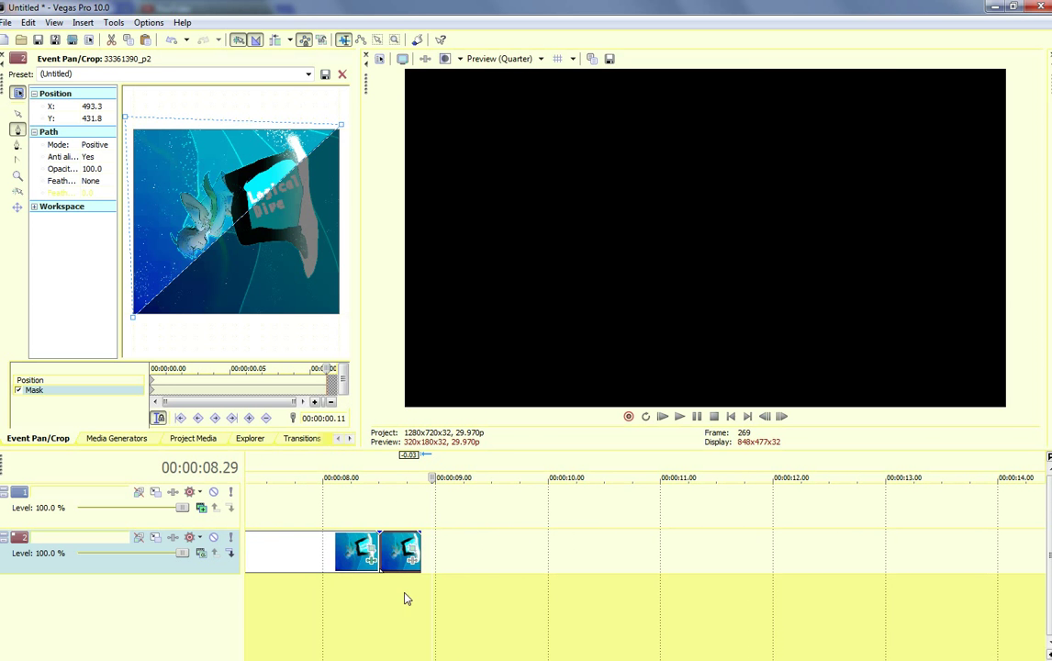
{"action": "mouse_move", "coordinate": [406, 556]}
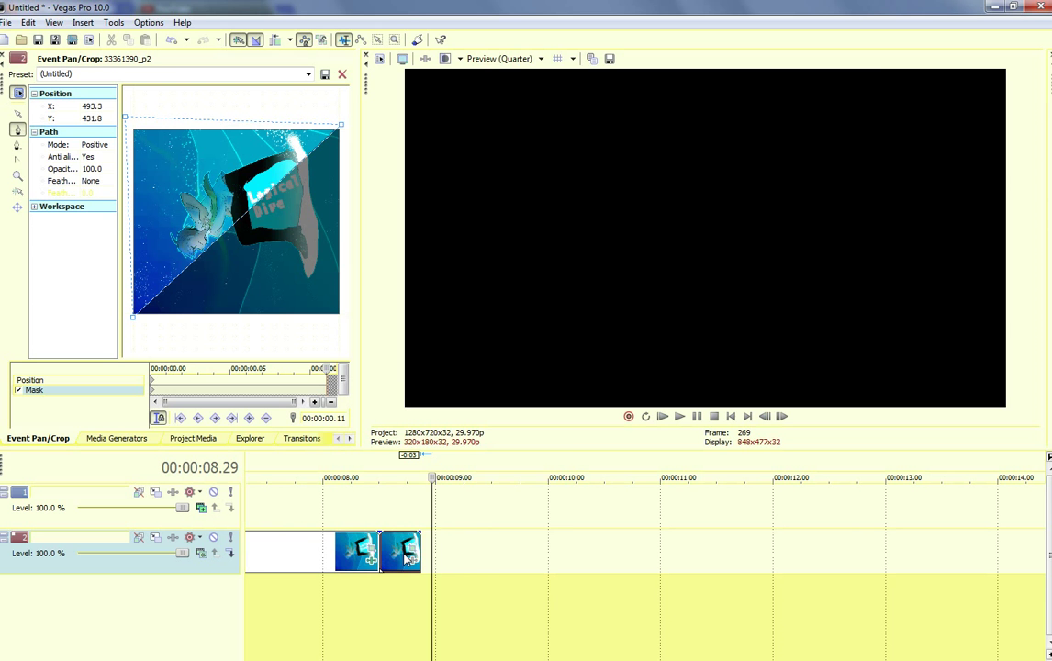
{"action": "mouse_move", "coordinate": [373, 528]}
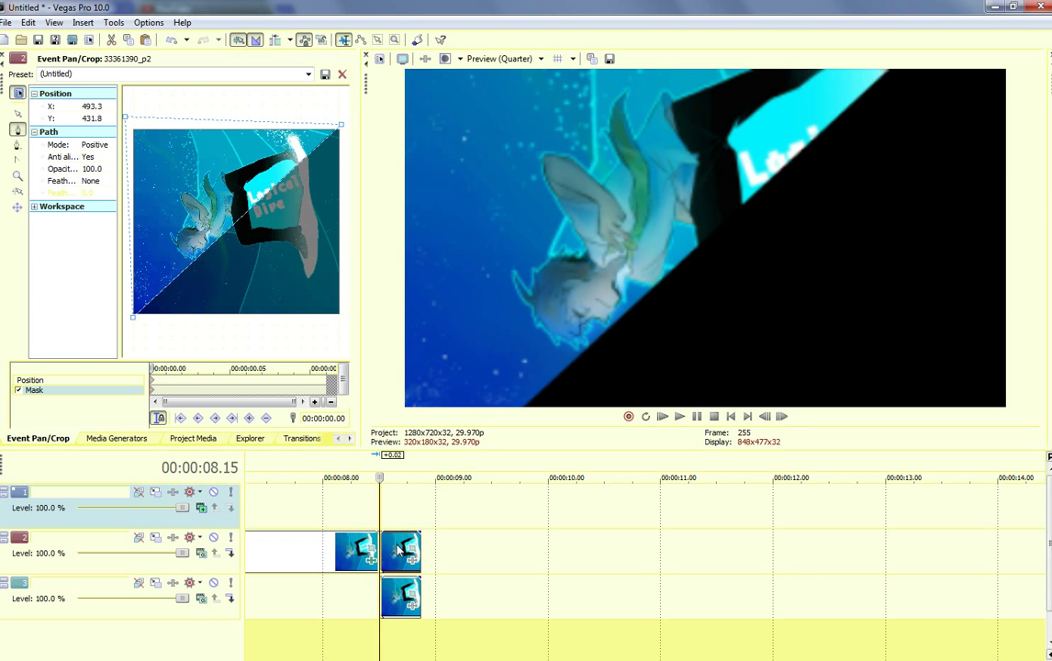
{"action": "left_click", "coordinate": [95, 144]}
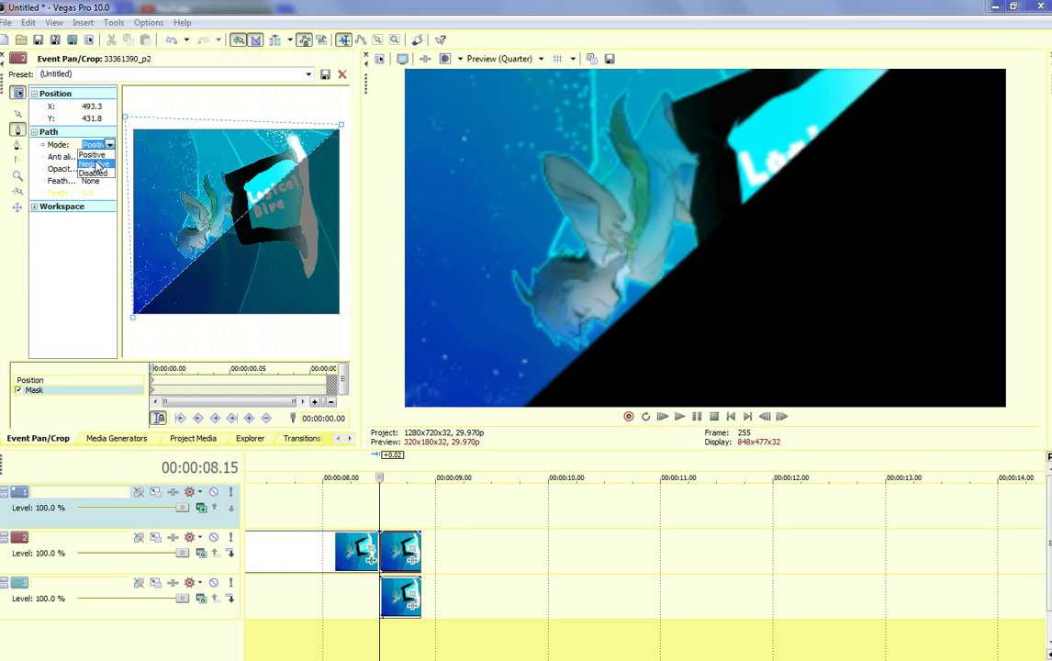
{"action": "left_click", "coordinate": [93, 165]}
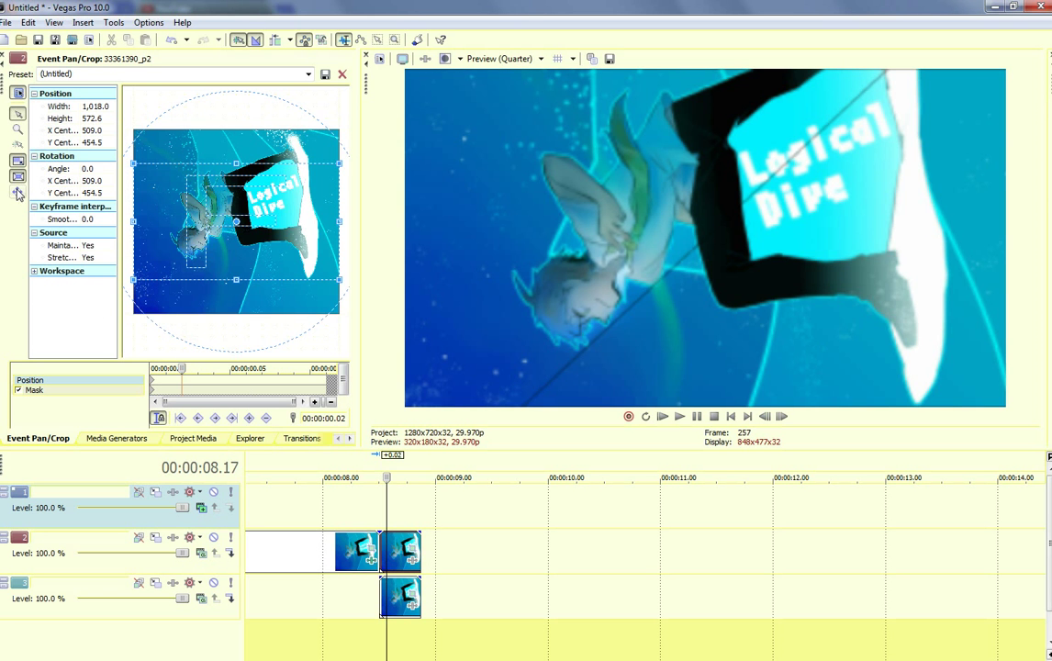
{"action": "left_click_drag", "start_coordinate": [266, 221], "coordinate": [202, 267]}
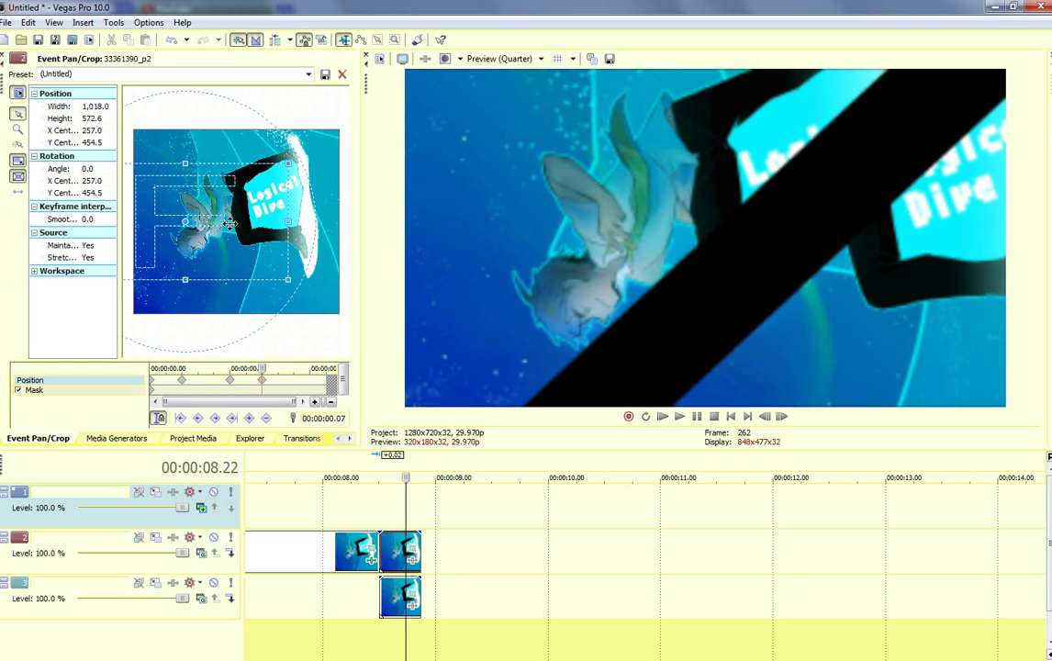
{"action": "left_click_drag", "start_coordinate": [234, 221], "coordinate": [225, 221]}
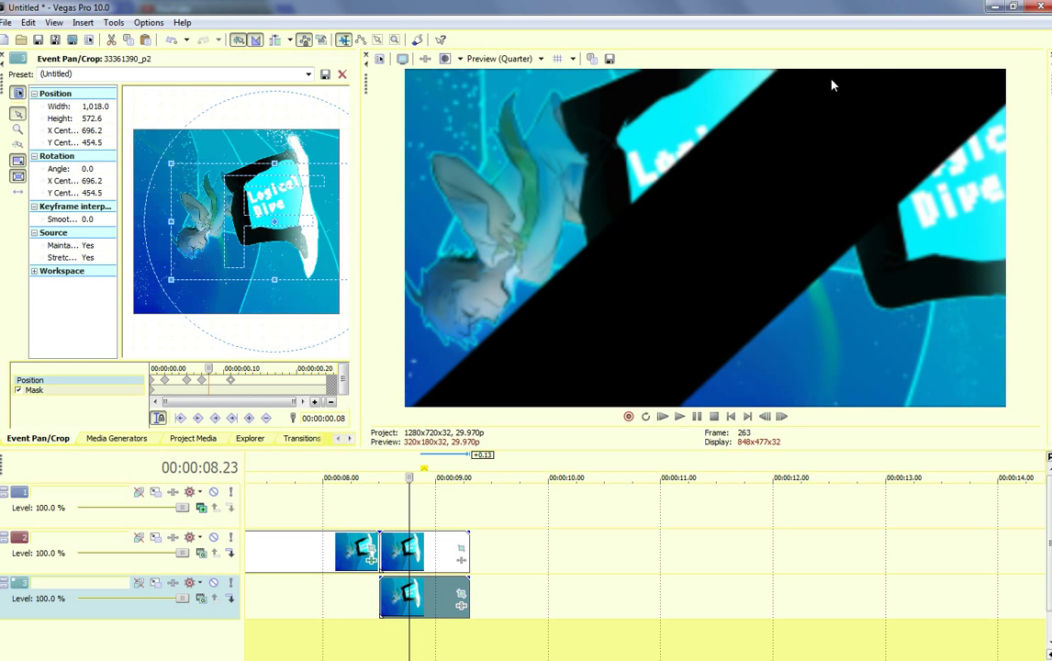
{"action": "mouse_move", "coordinate": [719, 98]}
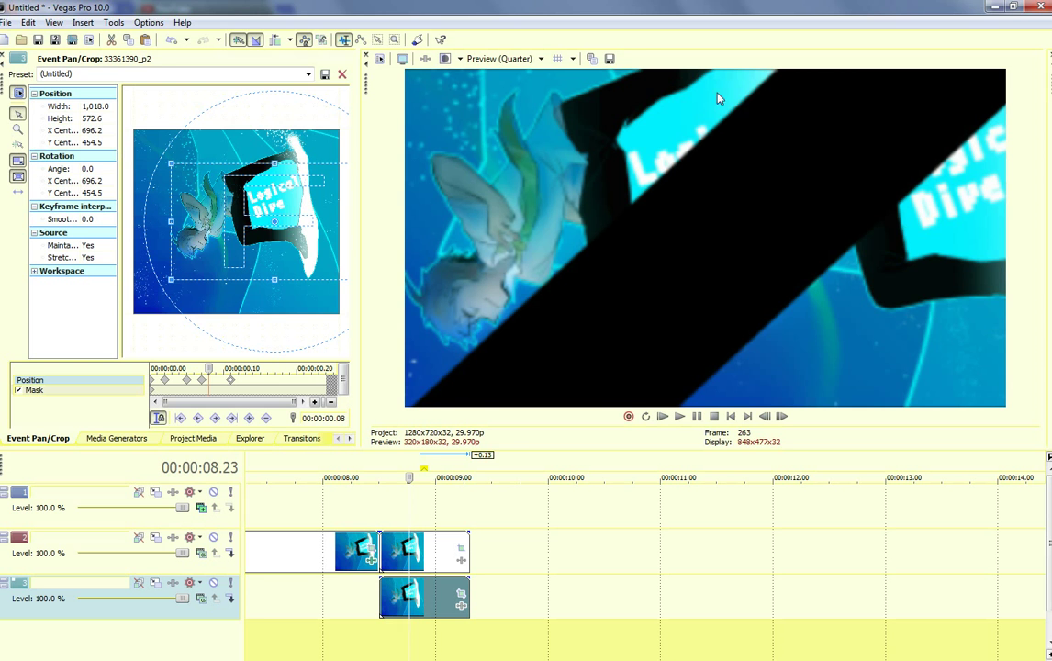
{"action": "mouse_move", "coordinate": [404, 406]}
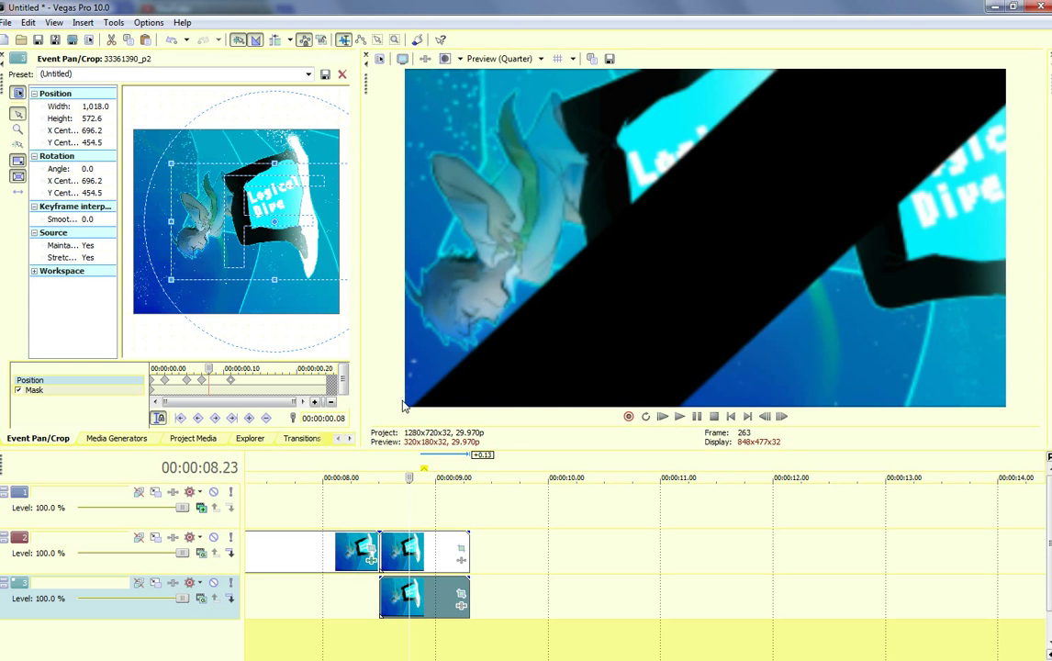
{"action": "mouse_move", "coordinate": [826, 163]}
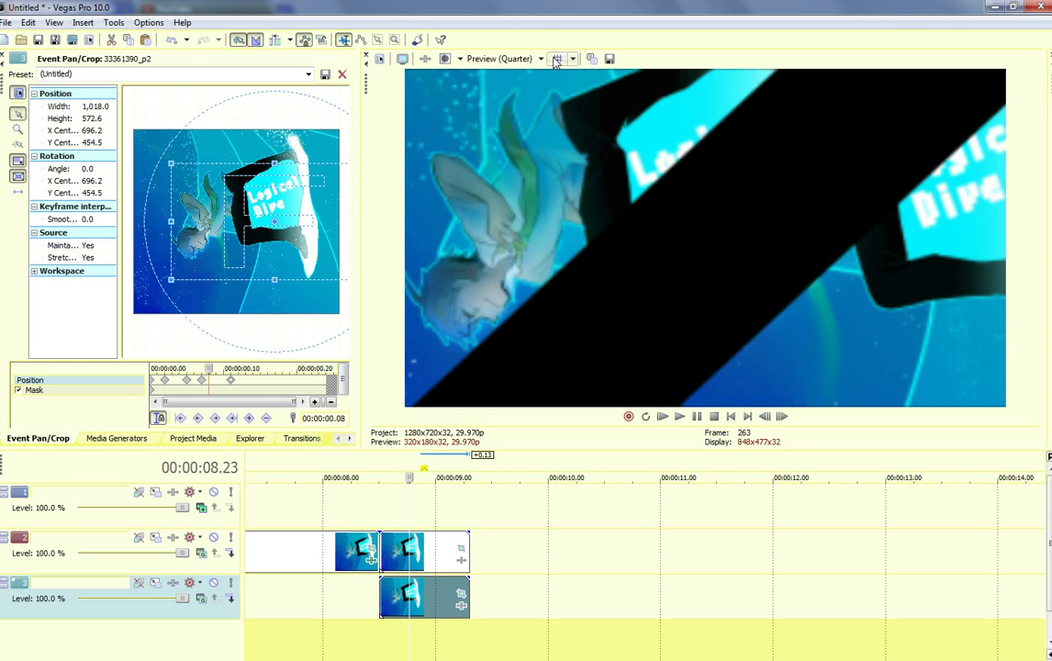
Step: Turn on the grid overlay in the Video Preview window
{"action": "left_click", "coordinate": [557, 58]}
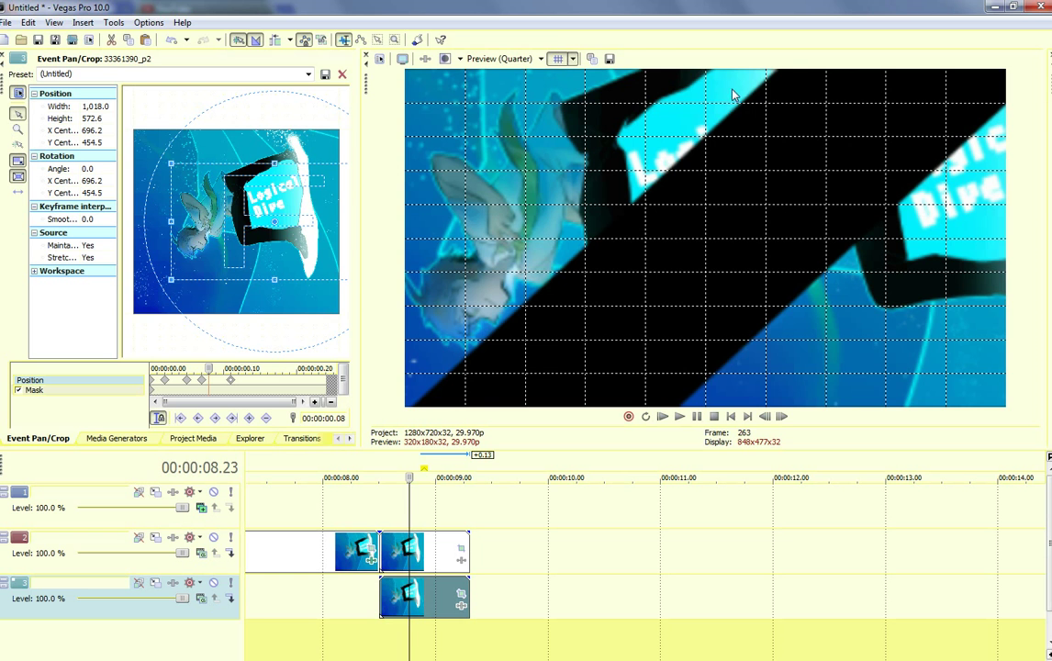
{"action": "mouse_move", "coordinate": [702, 78]}
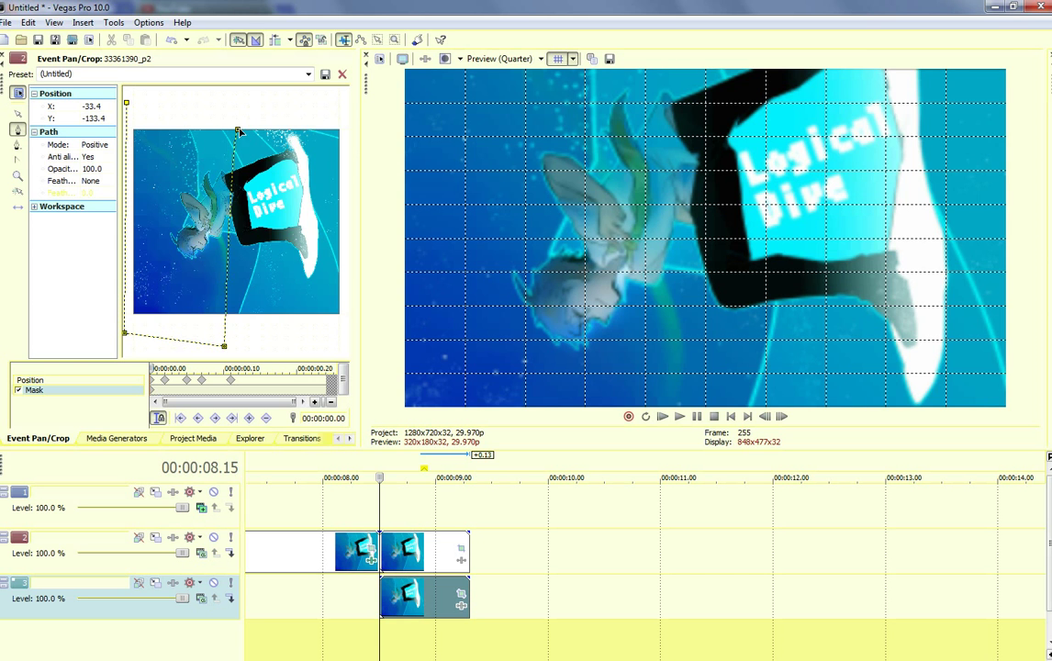
Step: Reshape the mask into a vertical left-side split and reposition the track 3 clip
{"action": "left_click_drag", "start_coordinate": [239, 132], "coordinate": [222, 345]}
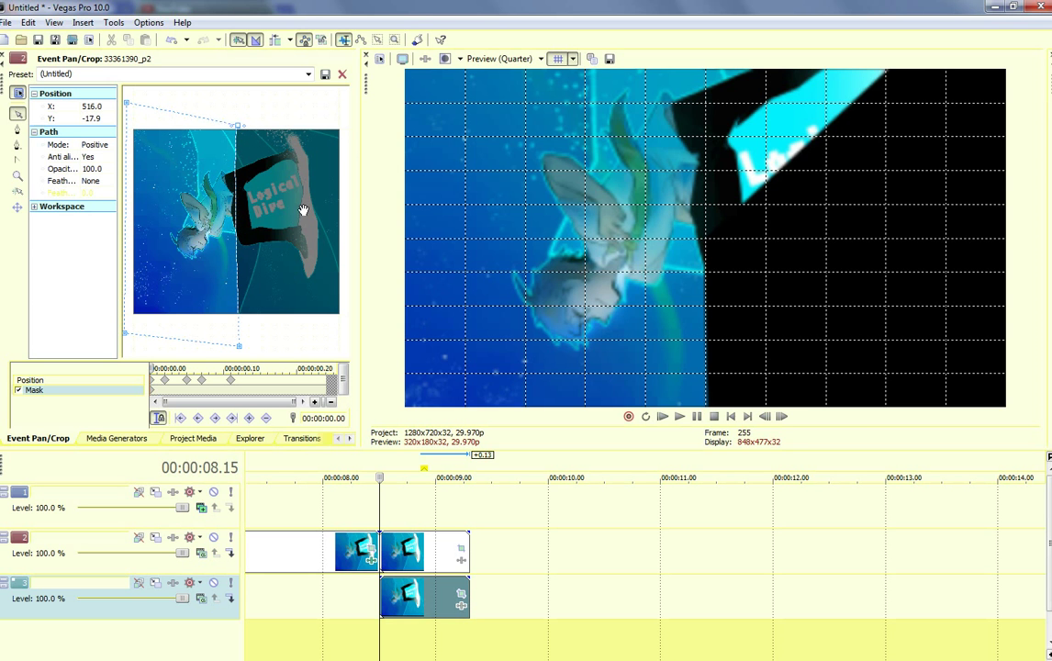
{"action": "left_click_drag", "start_coordinate": [303, 207], "coordinate": [312, 170]}
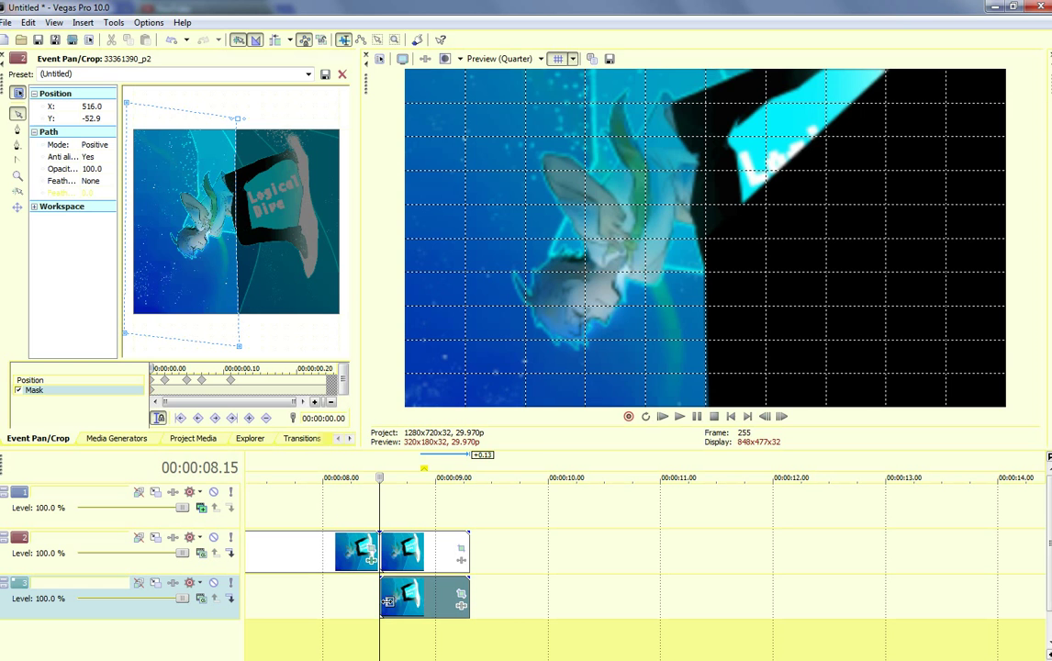
{"action": "left_click_drag", "start_coordinate": [404, 597], "coordinate": [563, 597]}
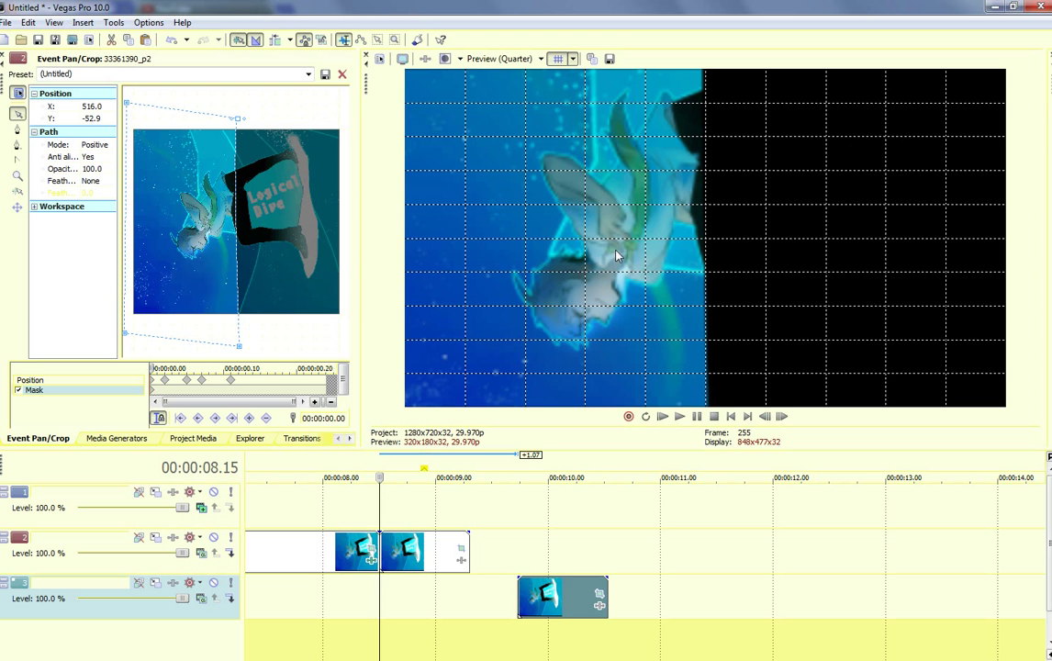
{"action": "mouse_move", "coordinate": [794, 263]}
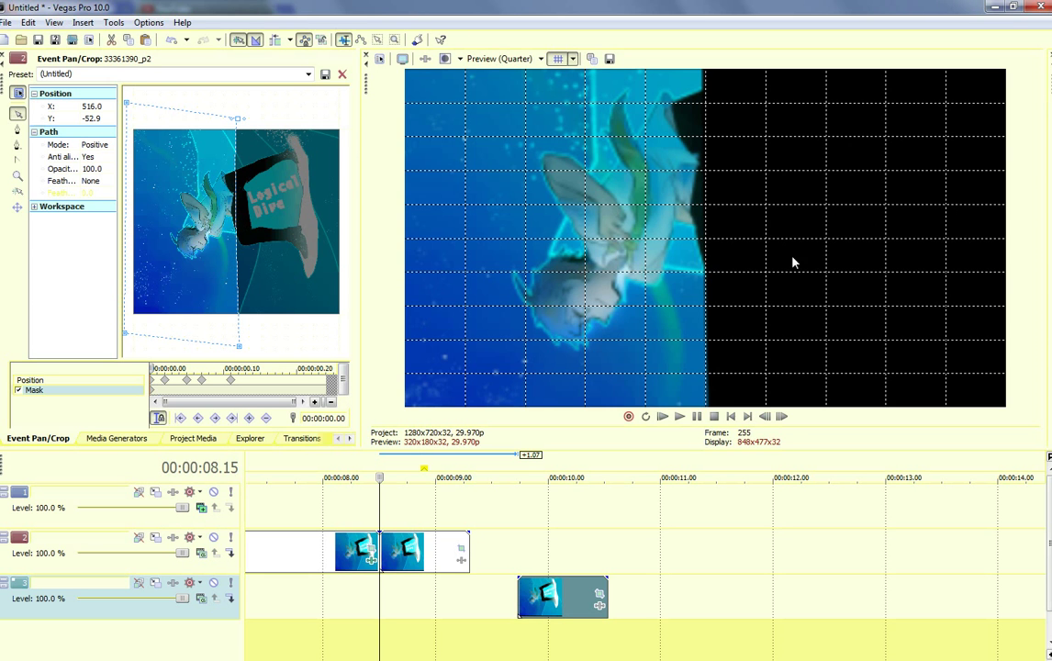
{"action": "mouse_move", "coordinate": [794, 379]}
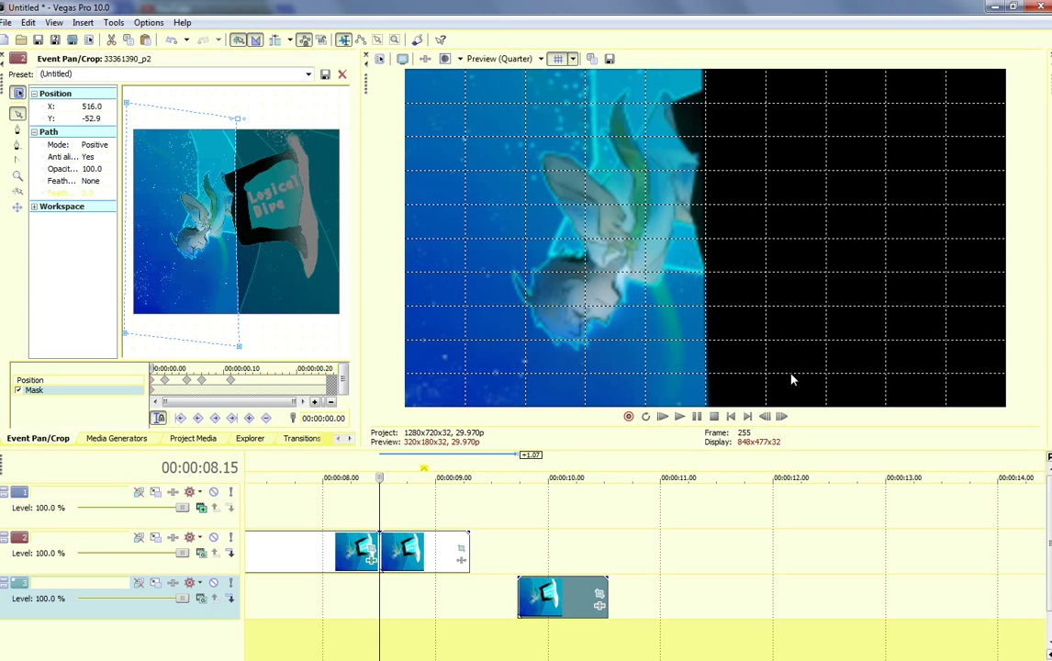
{"action": "mouse_move", "coordinate": [779, 372]}
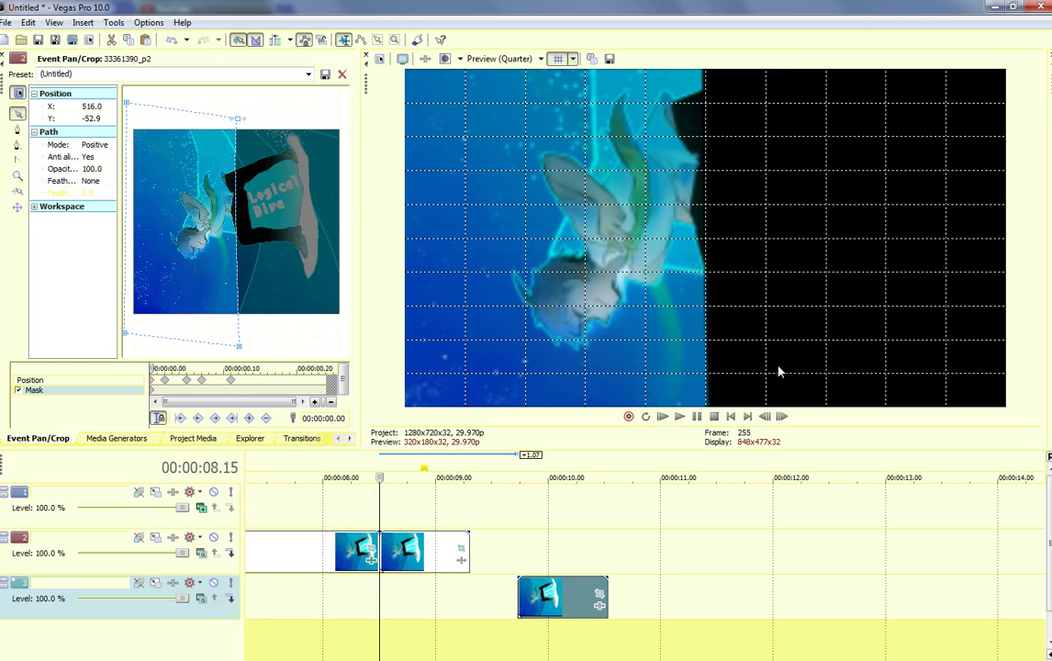
{"action": "mouse_move", "coordinate": [761, 379]}
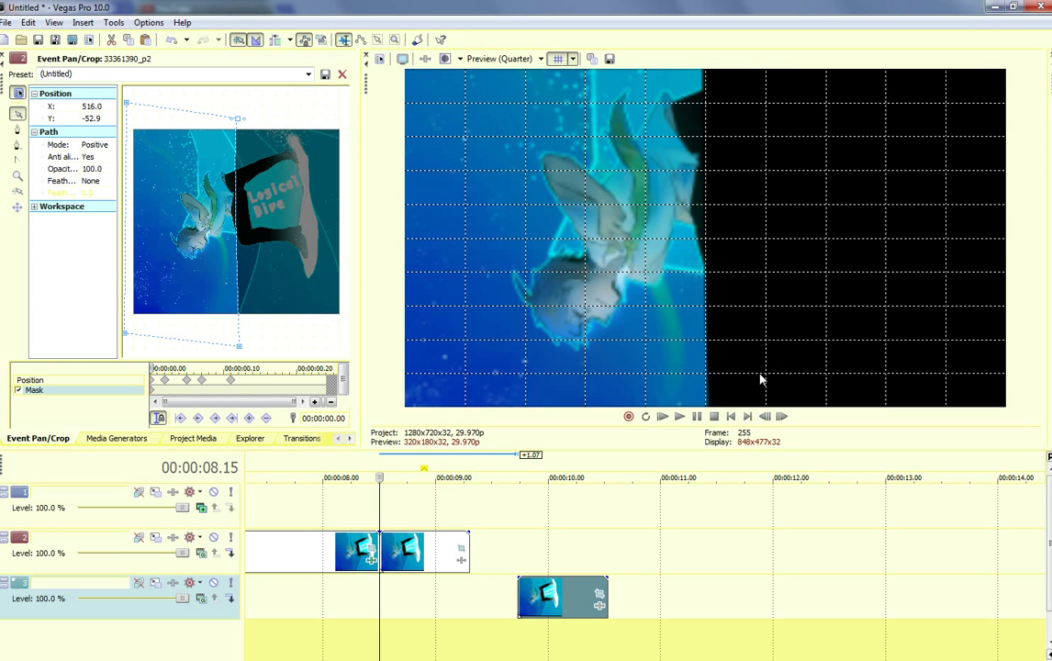
{"action": "left_click_drag", "start_coordinate": [562, 597], "coordinate": [418, 597]}
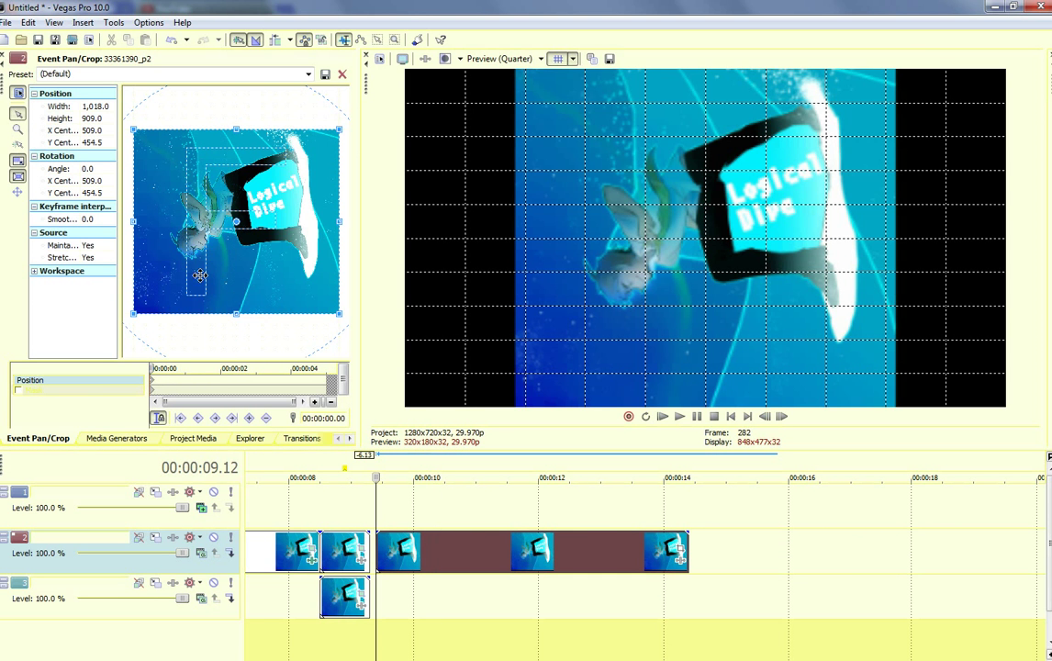
Step: Select Cookie Cutter from the Video FX list for the track 2 clip
{"action": "left_click", "coordinate": [250, 438]}
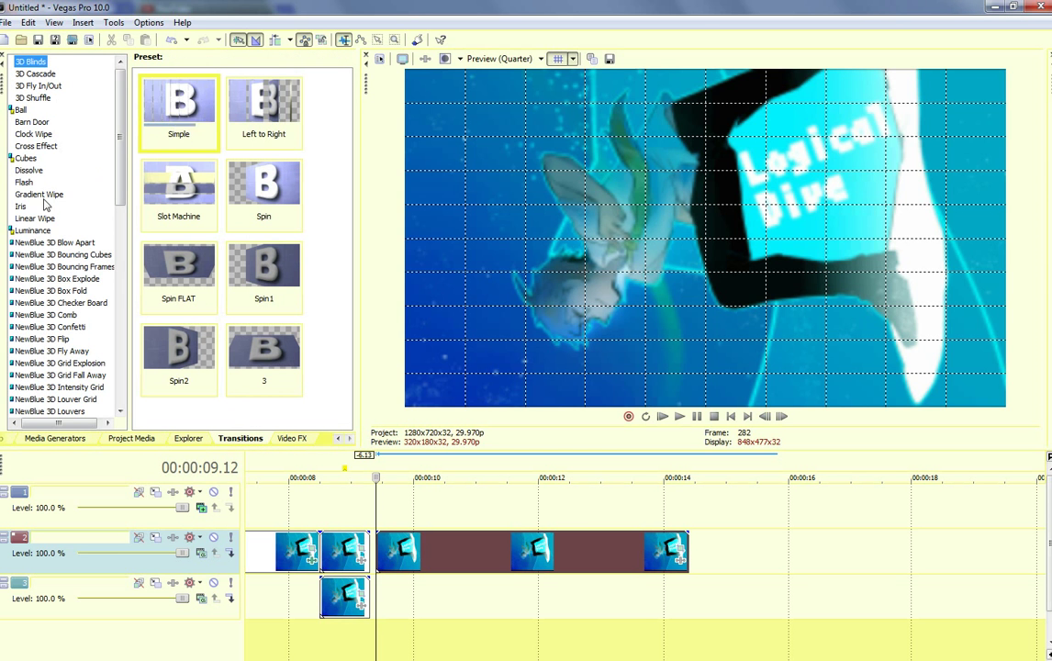
{"action": "left_click", "coordinate": [292, 438]}
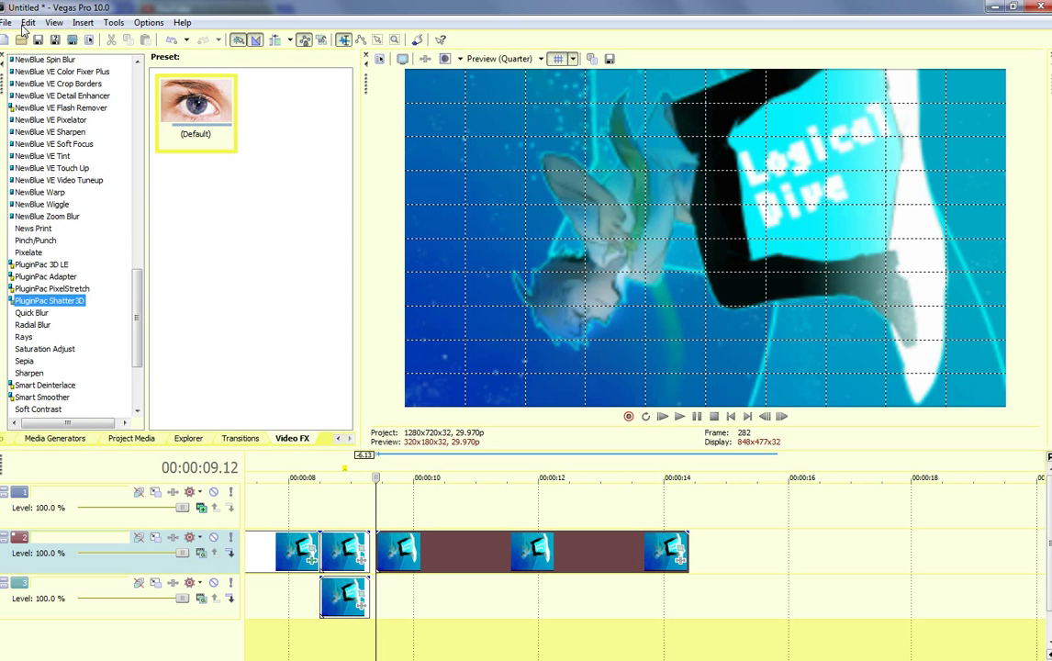
{"action": "scroll", "scroll_direction": "up", "scroll_amount": 3}
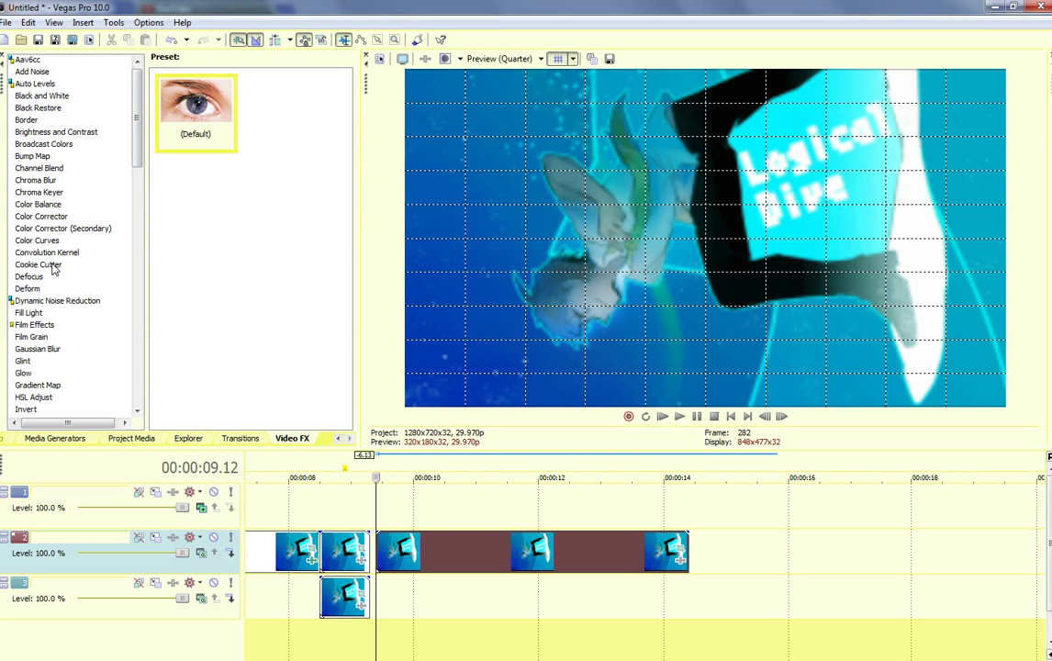
{"action": "left_click", "coordinate": [39, 264]}
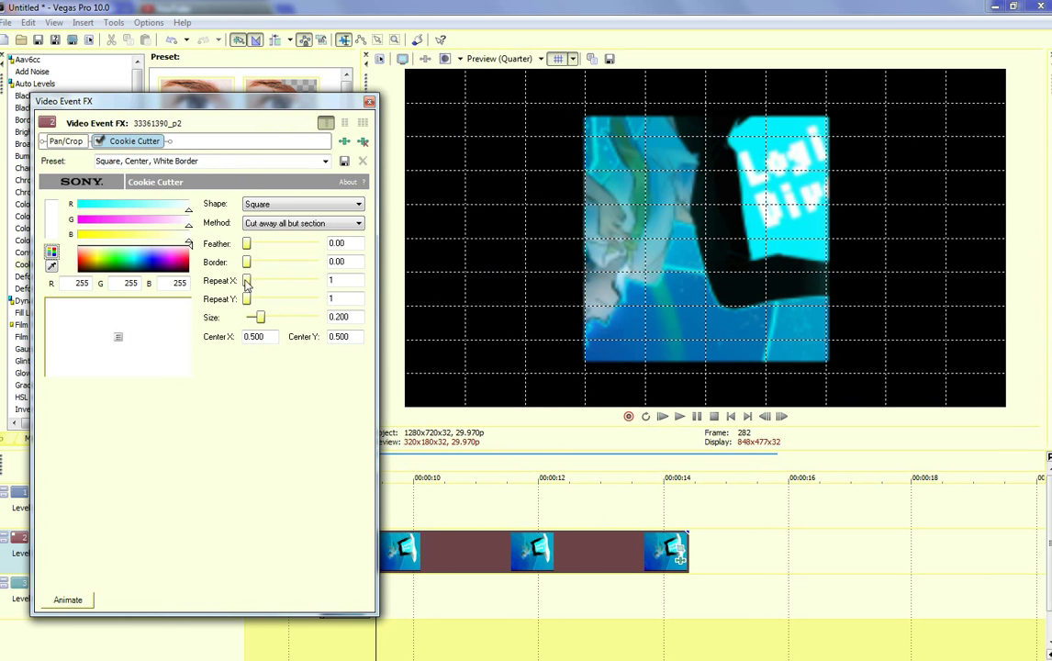
Step: Set Cookie Cutter Repeat X to 10 and keyframe Size growing from 0.200 to 0.530
{"action": "left_click_drag", "start_coordinate": [247, 281], "coordinate": [317, 280]}
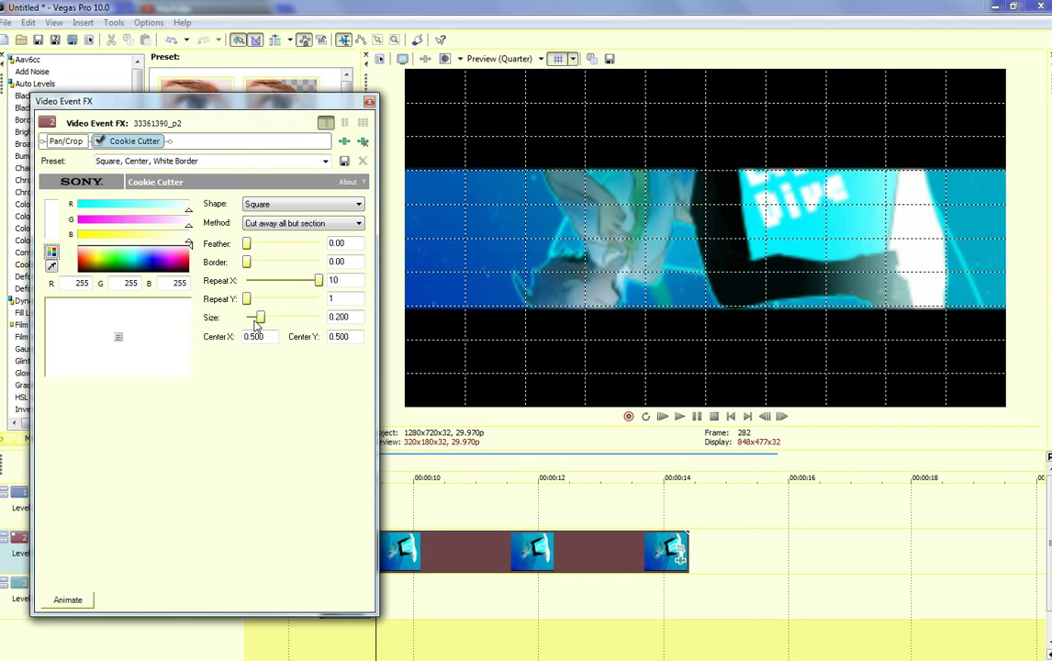
{"action": "left_click_drag", "start_coordinate": [257, 317], "coordinate": [285, 317]}
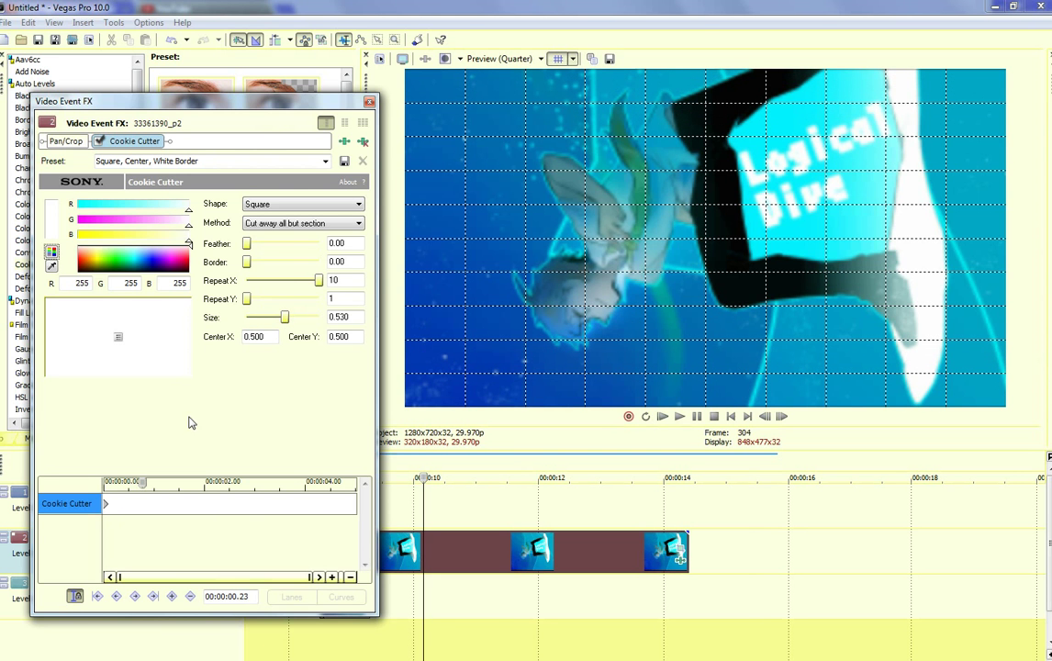
{"action": "left_click_drag", "start_coordinate": [284, 316], "coordinate": [266, 317]}
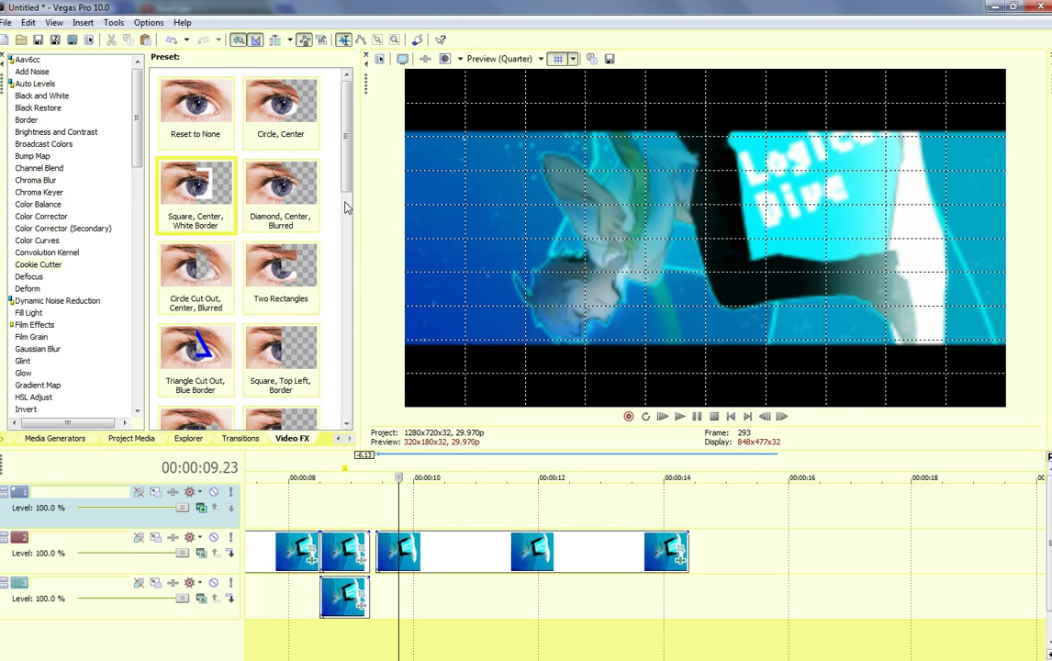
Step: Add a second Cookie Cutter with ten vertical repeats and size 0.140
{"action": "left_click", "coordinate": [432, 551]}
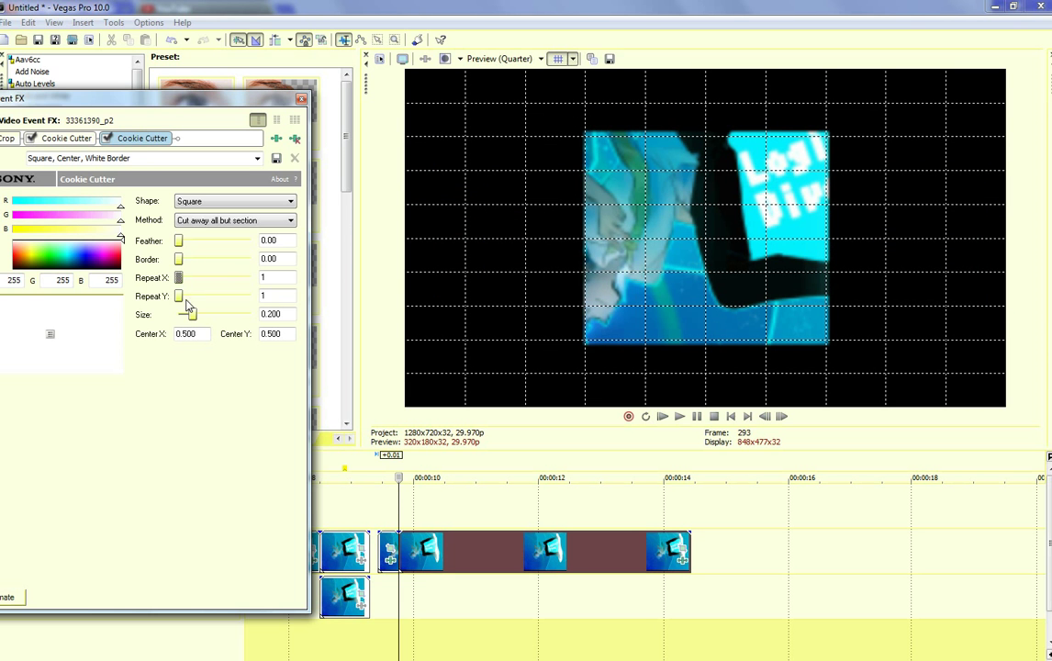
{"action": "left_click_drag", "start_coordinate": [179, 296], "coordinate": [250, 295]}
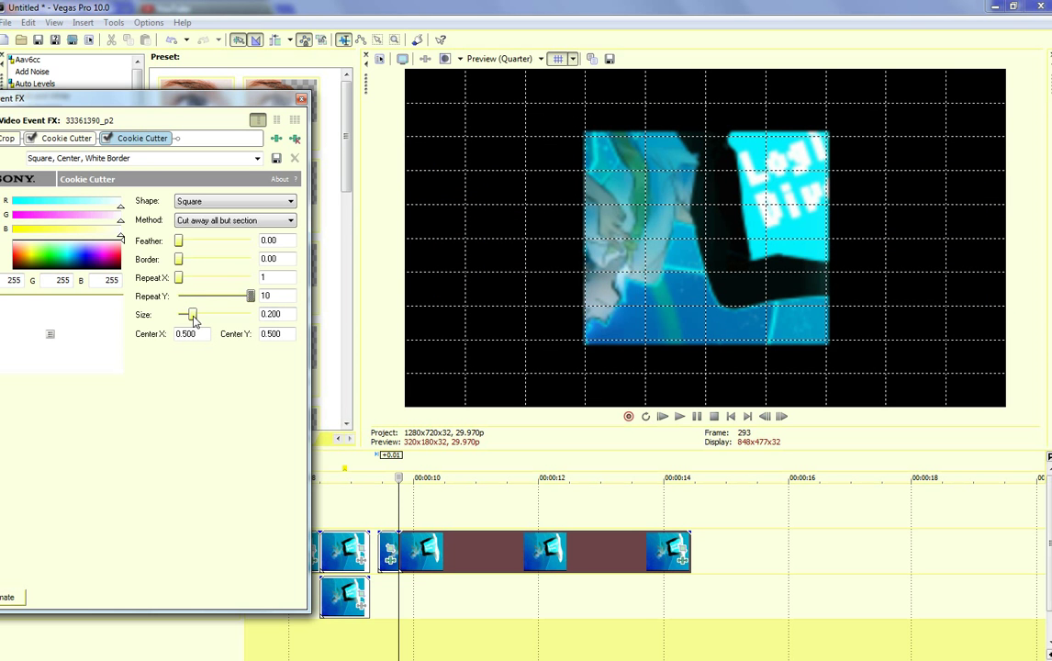
{"action": "left_click_drag", "start_coordinate": [193, 314], "coordinate": [187, 314]}
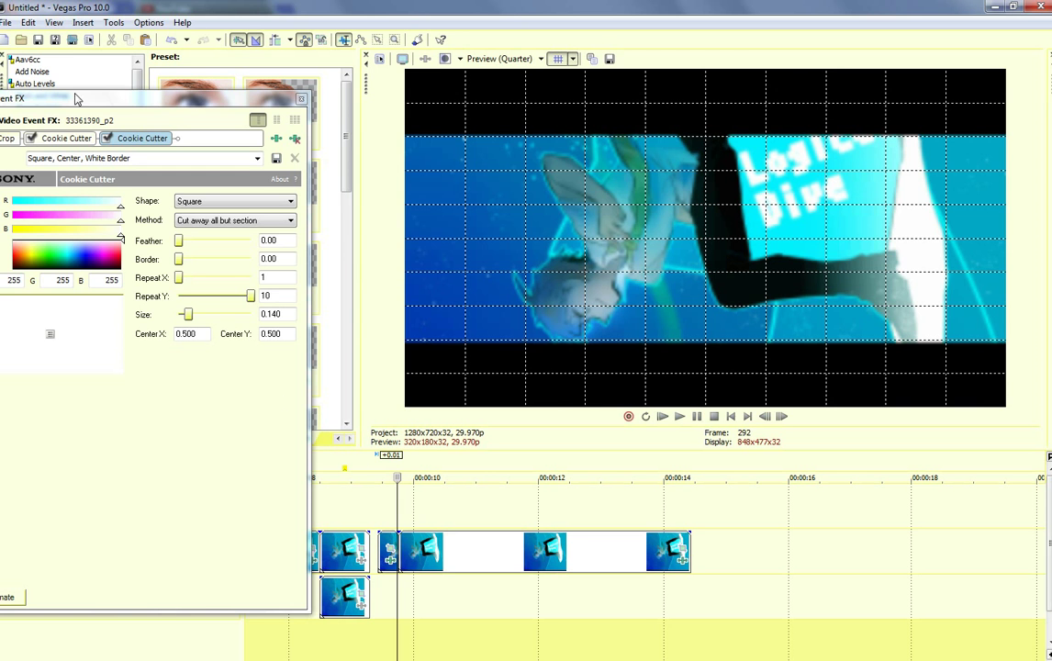
Step: Try nine vertical repeats, return to ten, and reduce Size to 0.040
{"action": "left_click_drag", "start_coordinate": [244, 296], "coordinate": [212, 296]}
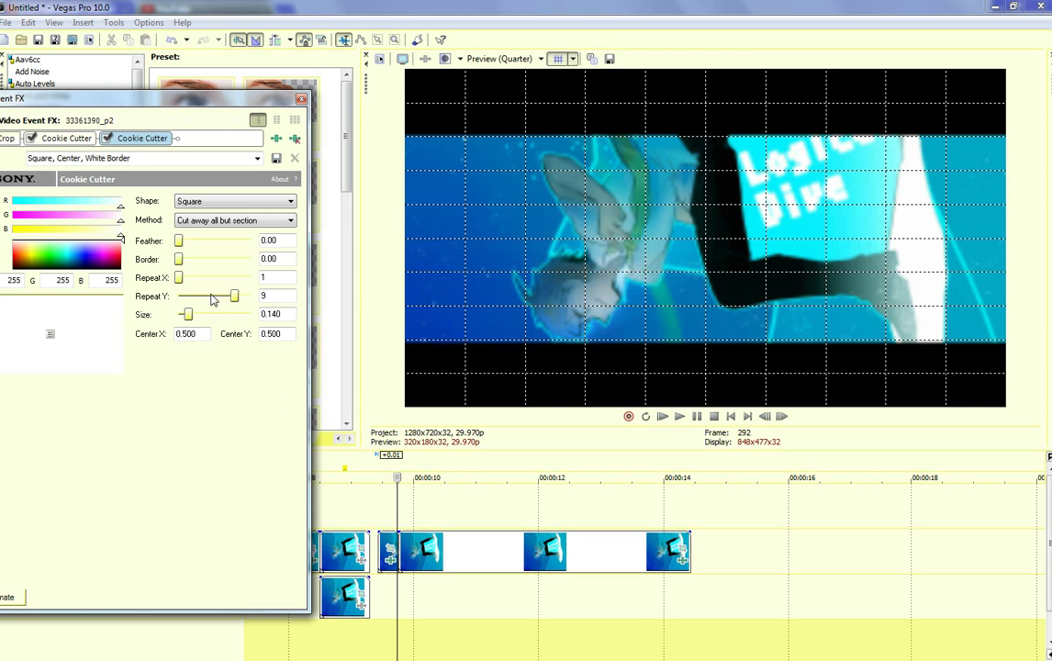
{"action": "left_click_drag", "start_coordinate": [212, 295], "coordinate": [248, 295]}
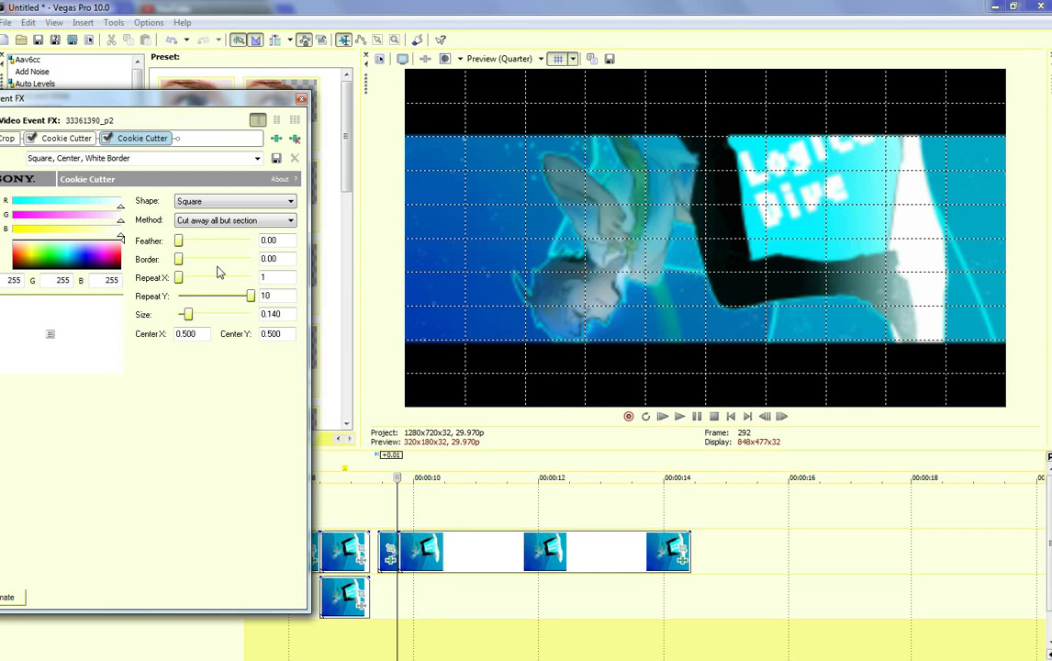
{"action": "left_click_drag", "start_coordinate": [186, 314], "coordinate": [181, 314]}
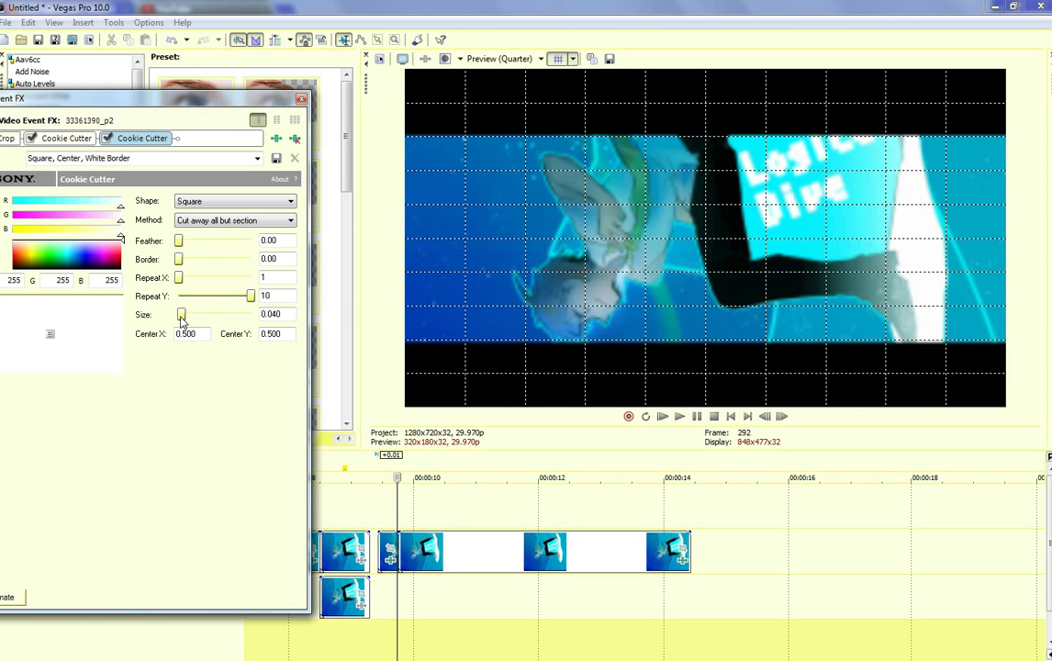
{"action": "left_click_drag", "start_coordinate": [181, 314], "coordinate": [202, 314]}
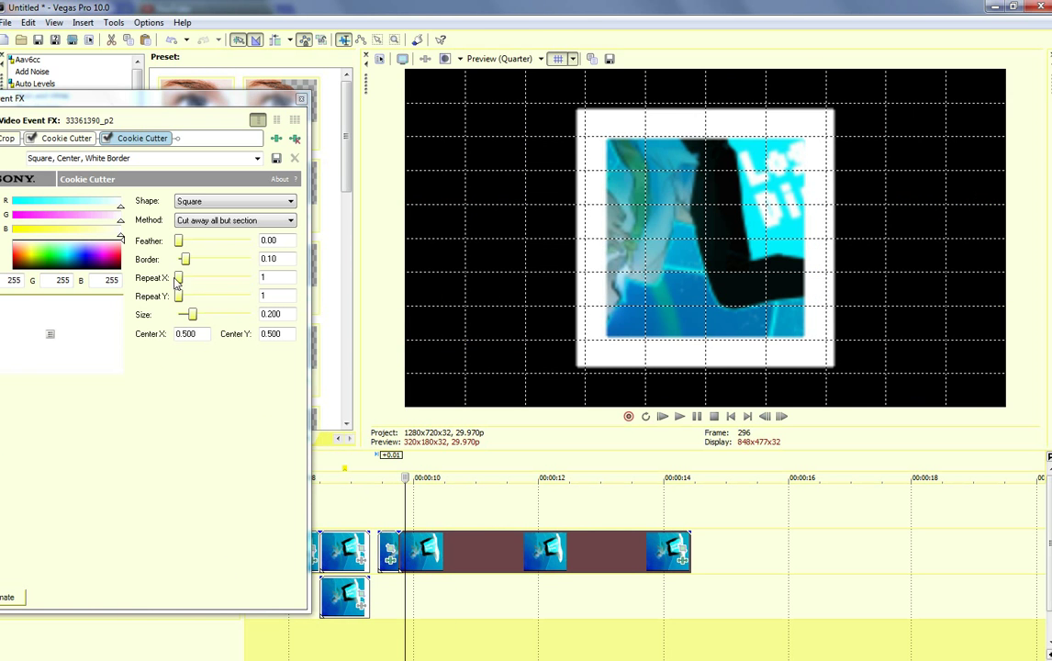
Step: Restore Repeat Y to 10 and keyframe the cutout Size at 0.120, then 0.136
{"action": "left_click_drag", "start_coordinate": [179, 277], "coordinate": [250, 277]}
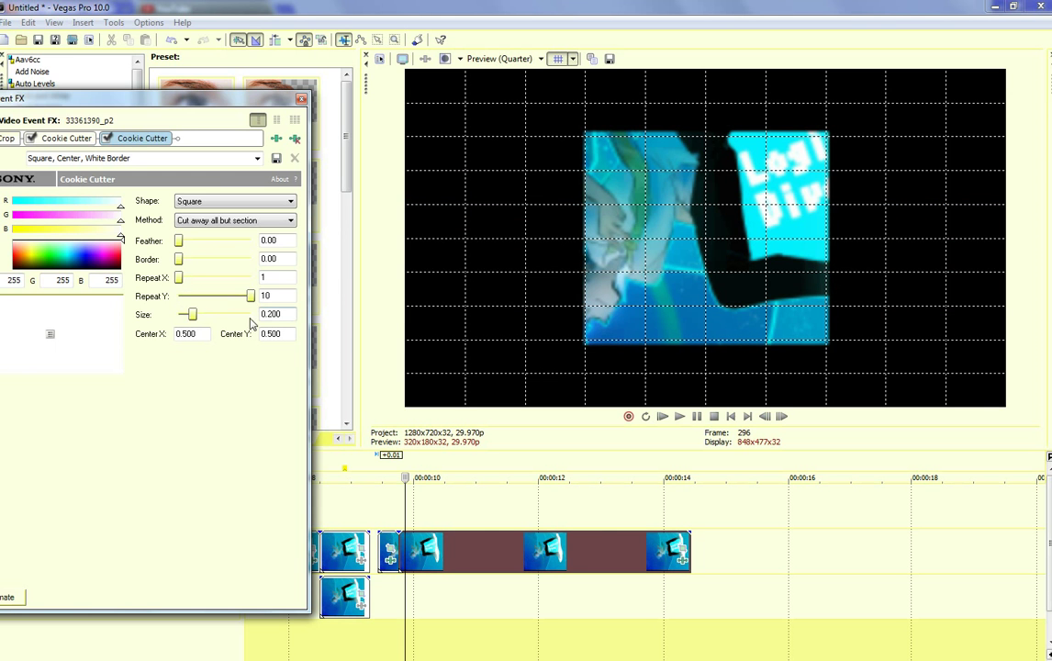
{"action": "left_click_drag", "start_coordinate": [189, 314], "coordinate": [184, 314]}
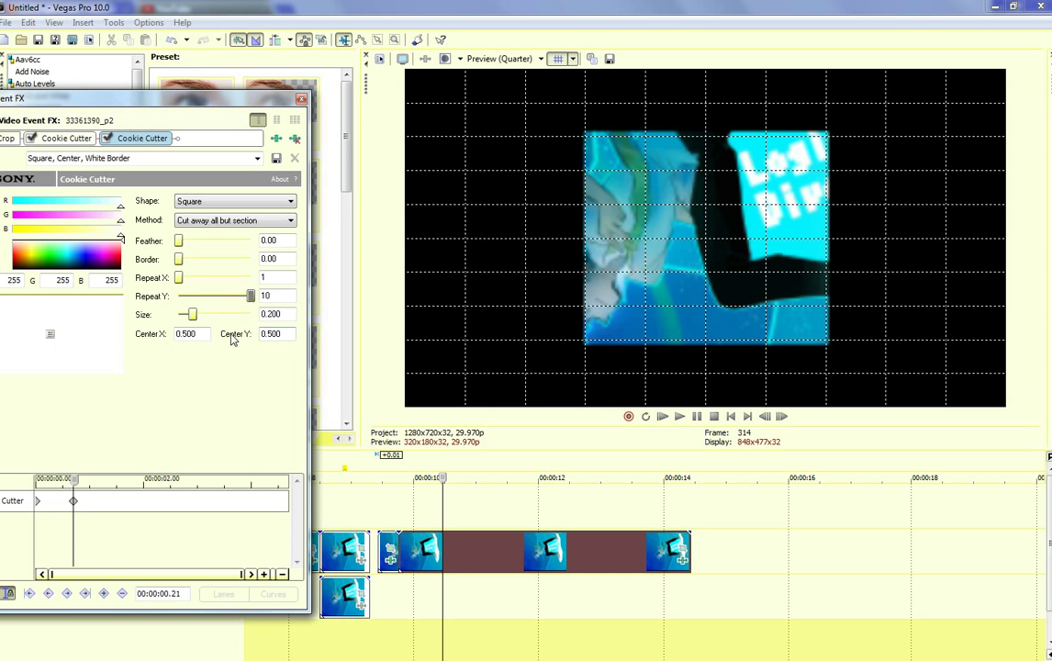
{"action": "left_click_drag", "start_coordinate": [190, 314], "coordinate": [186, 313]}
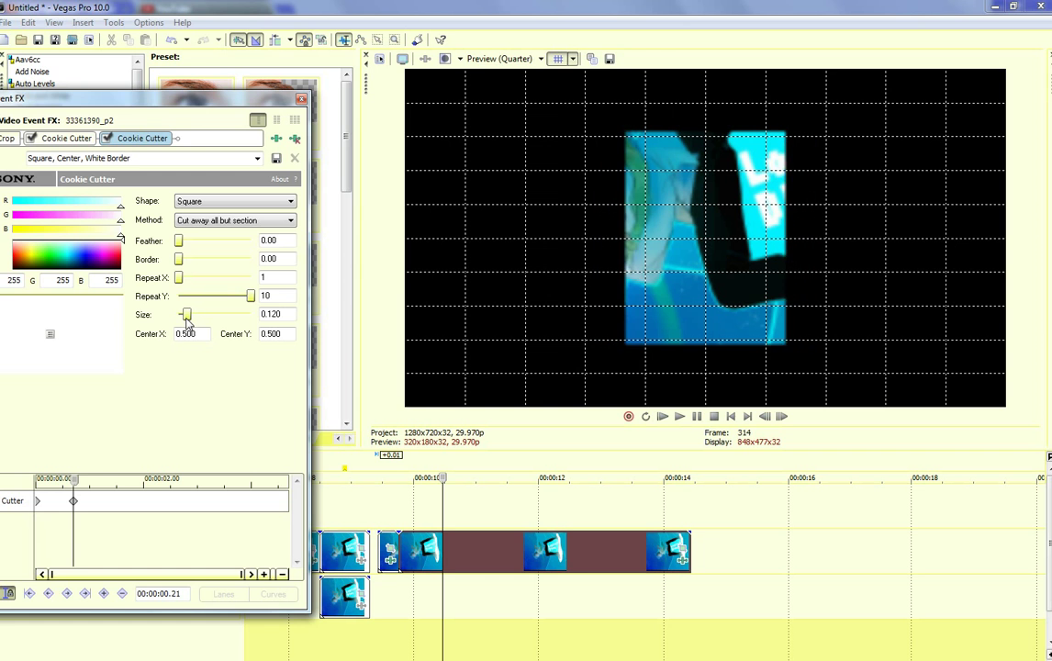
{"action": "left_click_drag", "start_coordinate": [186, 314], "coordinate": [185, 315]}
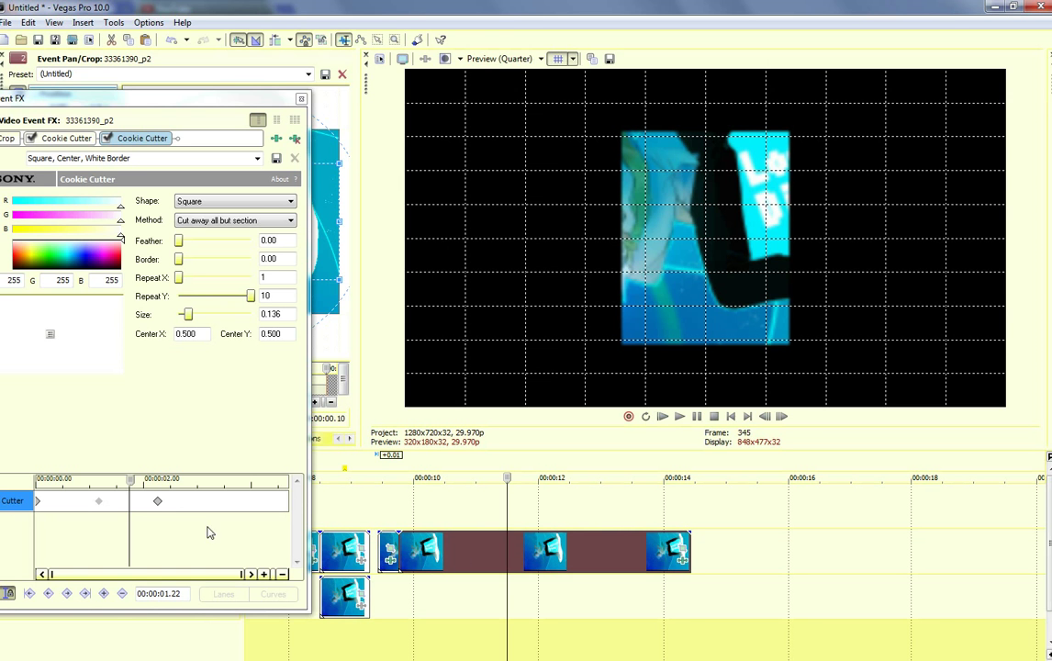
{"action": "mouse_move", "coordinate": [227, 555]}
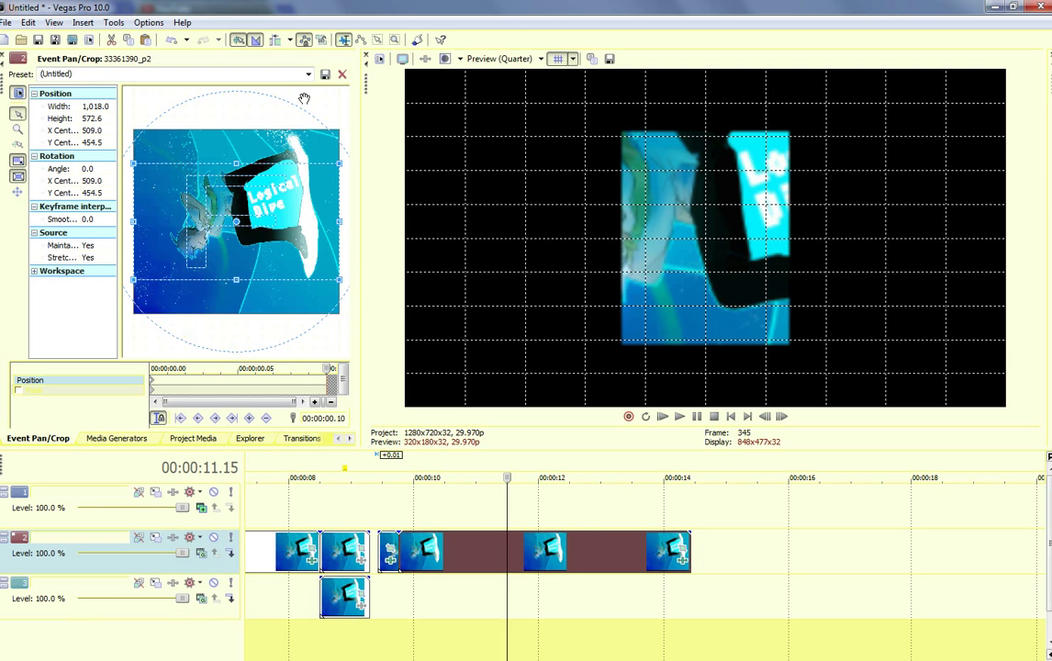
{"action": "mouse_move", "coordinate": [311, 158]}
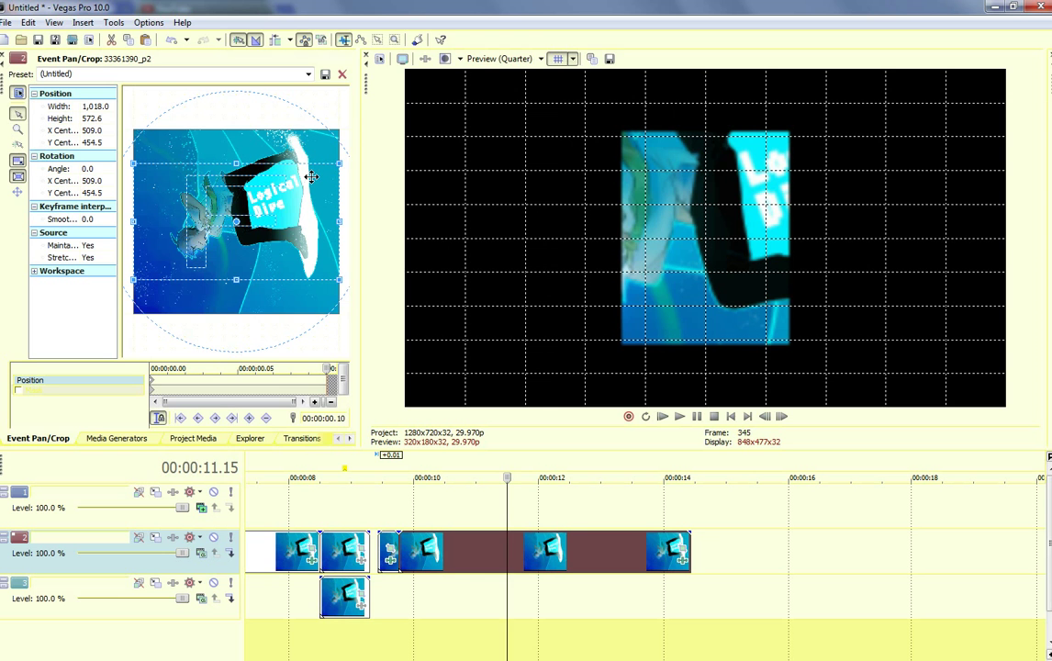
{"action": "mouse_move", "coordinate": [322, 206]}
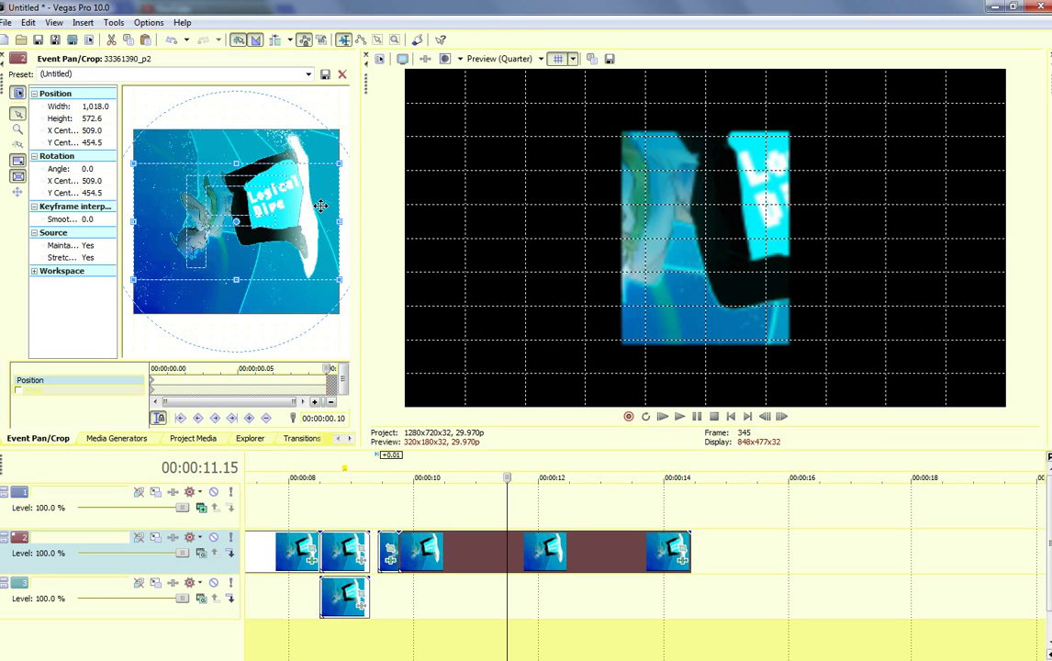